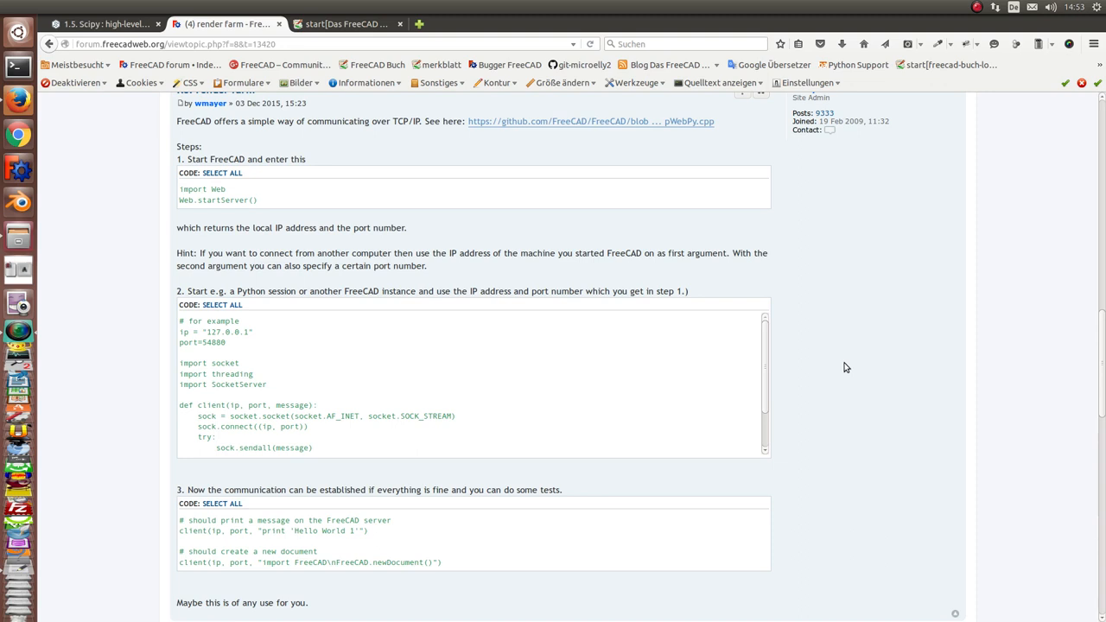
pyautogui.moveTo(494, 369)
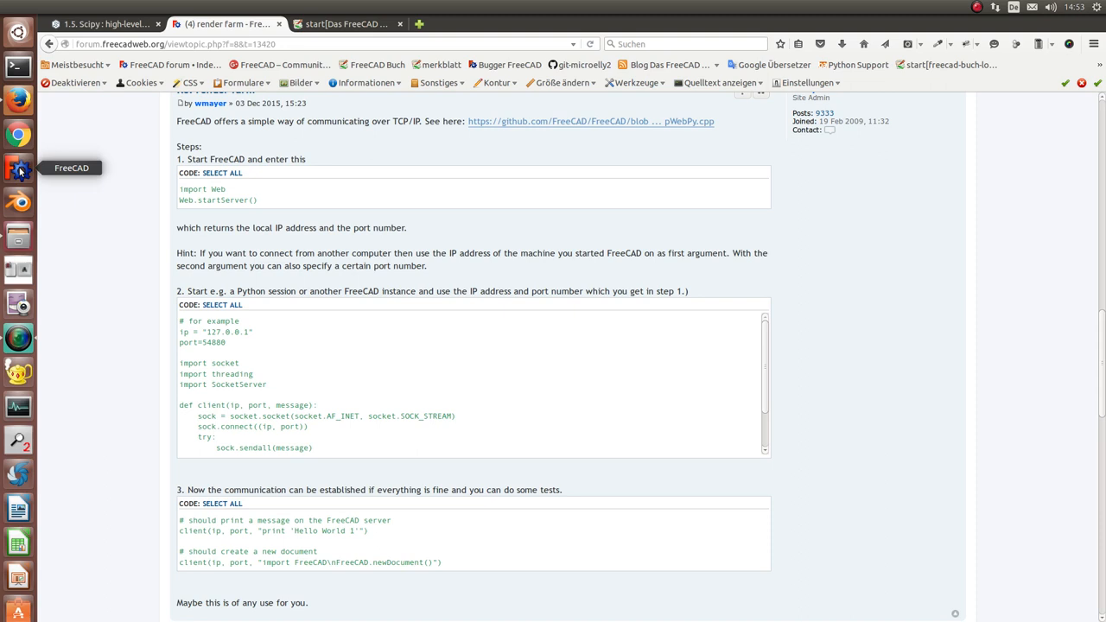
# Launch FreeCAD from the Ubuntu launcher after reading the TCP/IP forum post
pyautogui.click(17, 167)
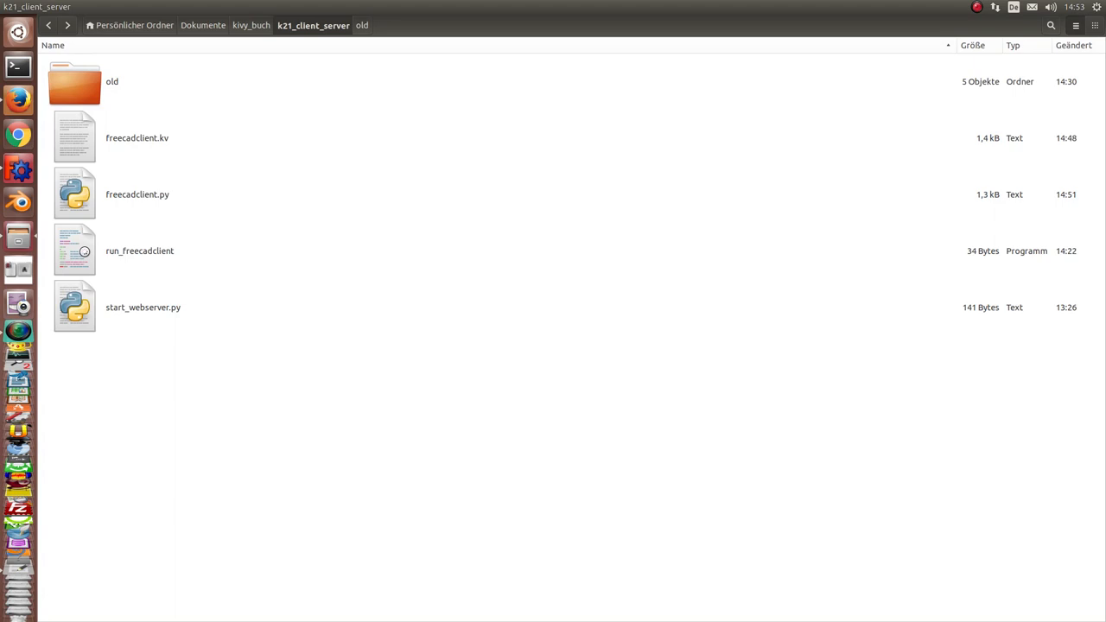
pyautogui.moveTo(69, 262)
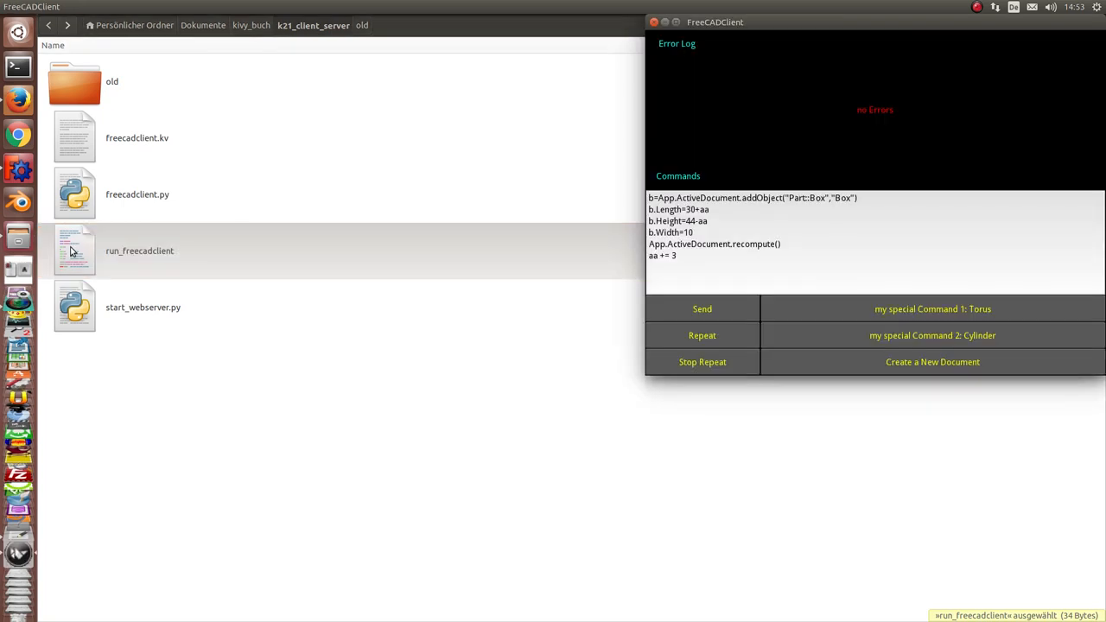
# Move the newly opened FreeCADClient command window aside
pyautogui.moveTo(715, 21); pyautogui.dragTo(848, 42)
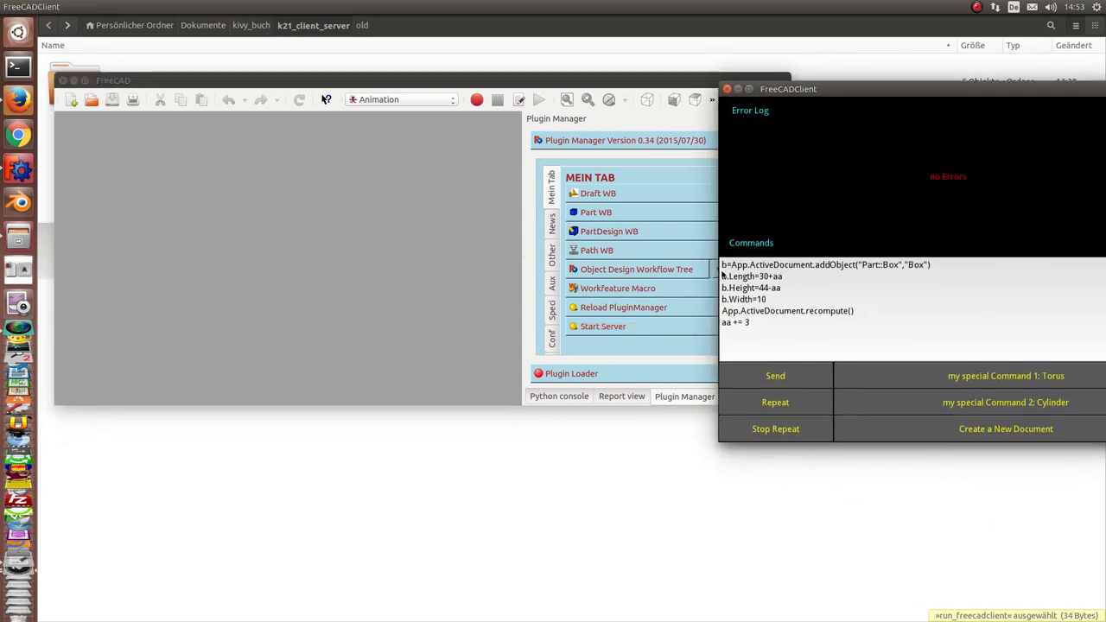
pyautogui.moveTo(968, 433)
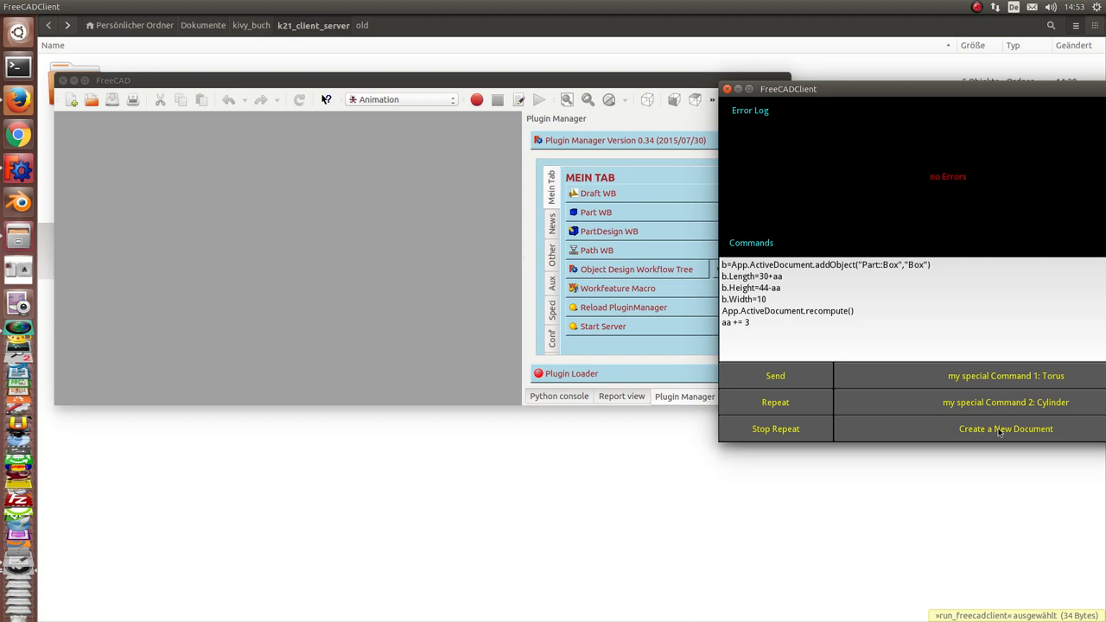
# Create a new Unnamed FreeCAD document remotely via the client's 'Create a New Document' command
pyautogui.click(1005, 428)
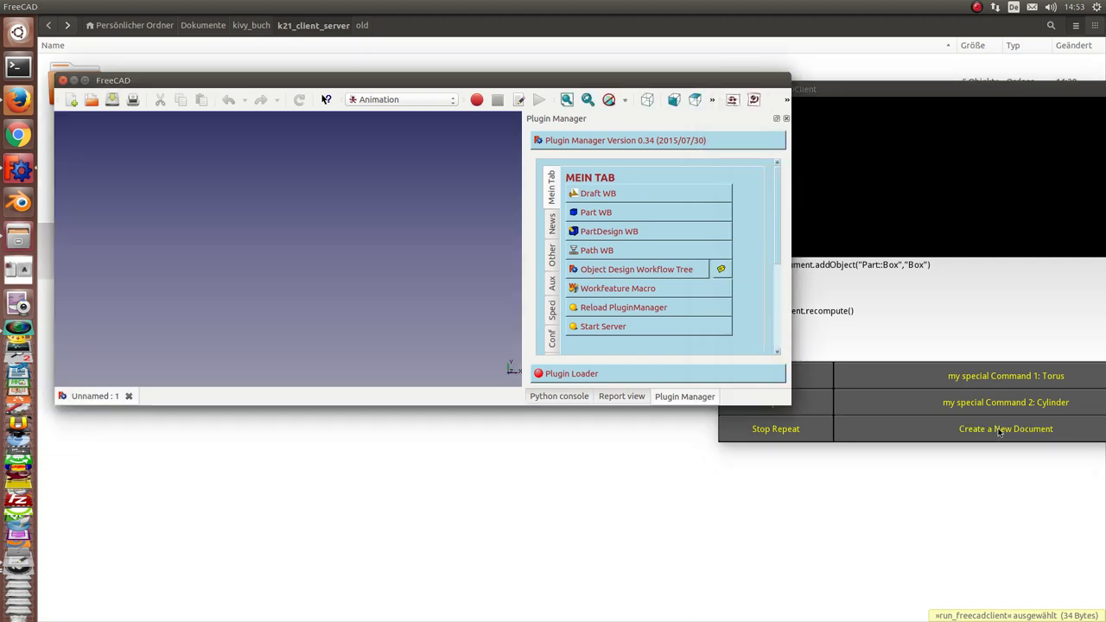
pyautogui.moveTo(978, 406)
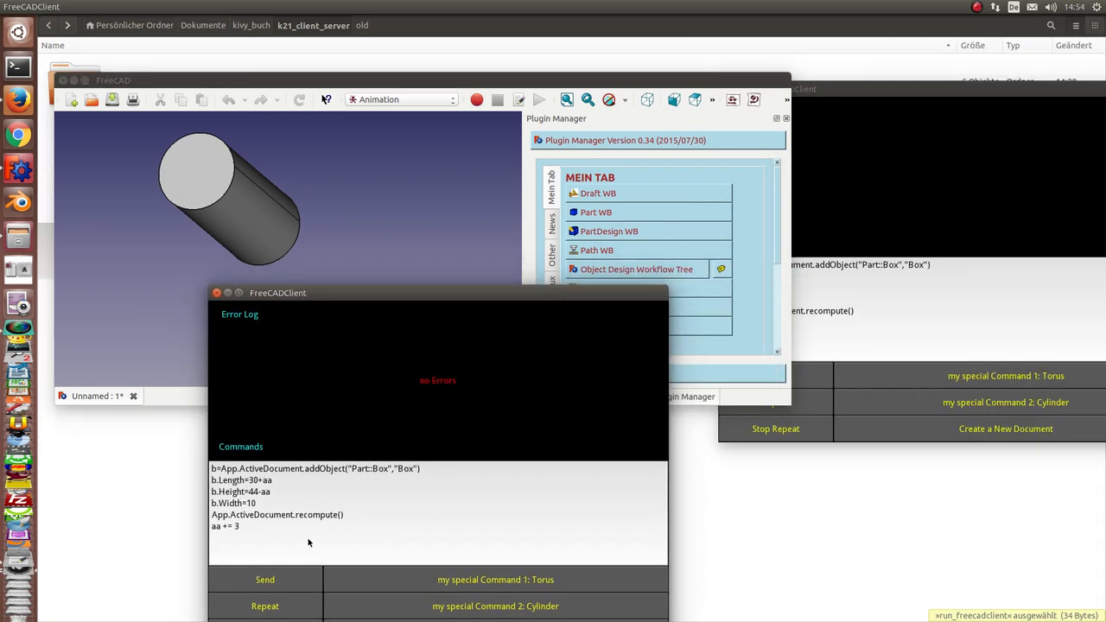
# Position the client over FreeCAD and send the box commands, which fail with 'aa not defined'
pyautogui.moveTo(278, 292); pyautogui.dragTo(459, 211)
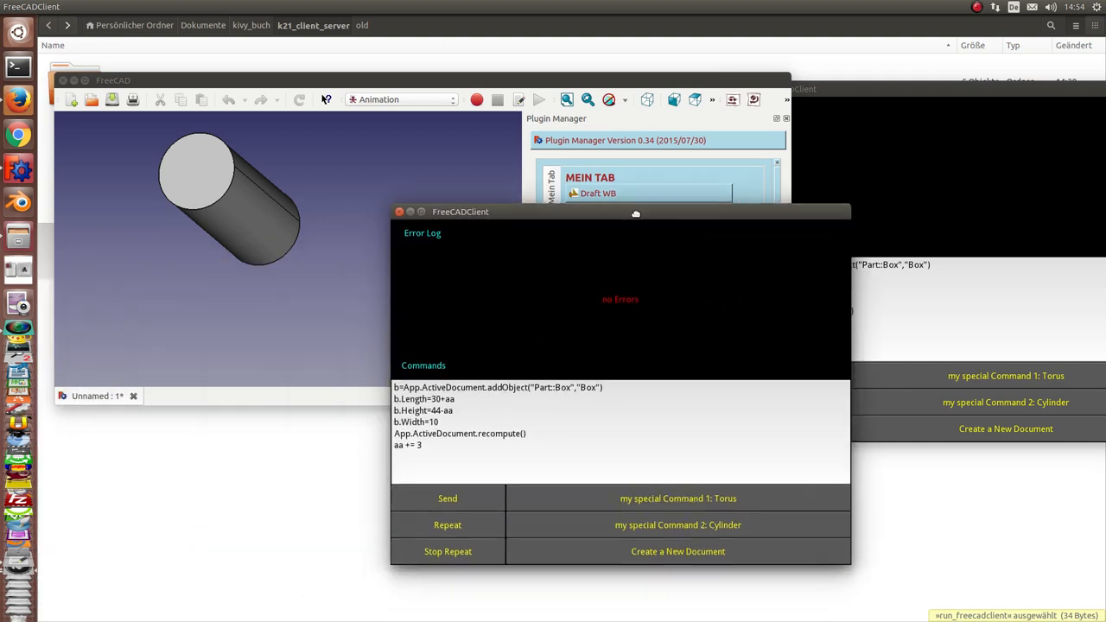
pyautogui.moveTo(635, 214); pyautogui.dragTo(821, 204)
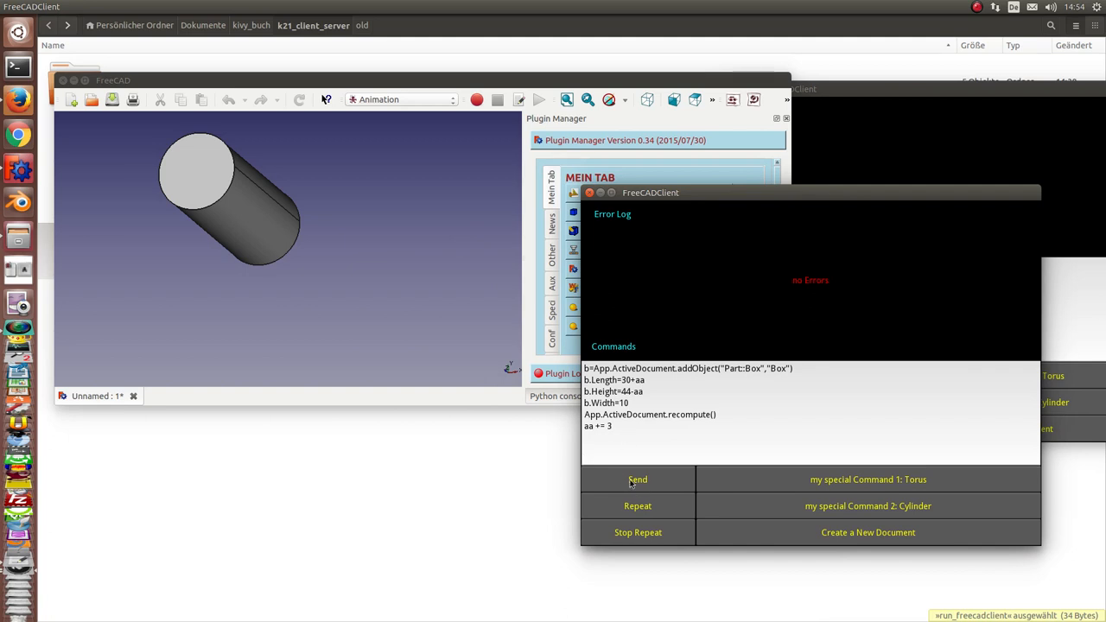
pyautogui.click(638, 480)
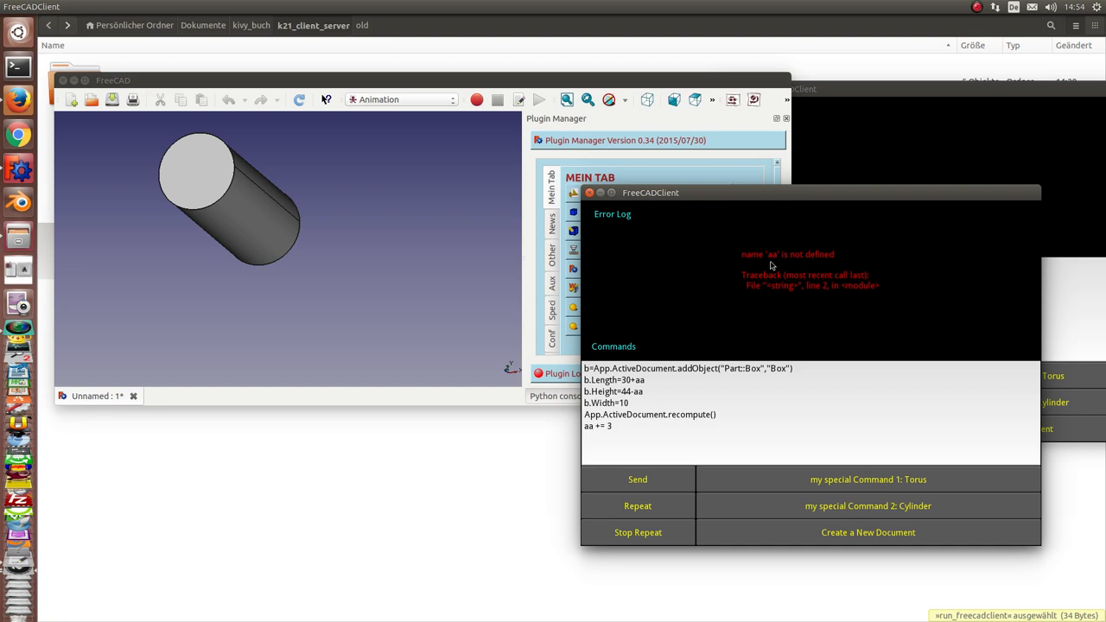
pyautogui.moveTo(594, 432)
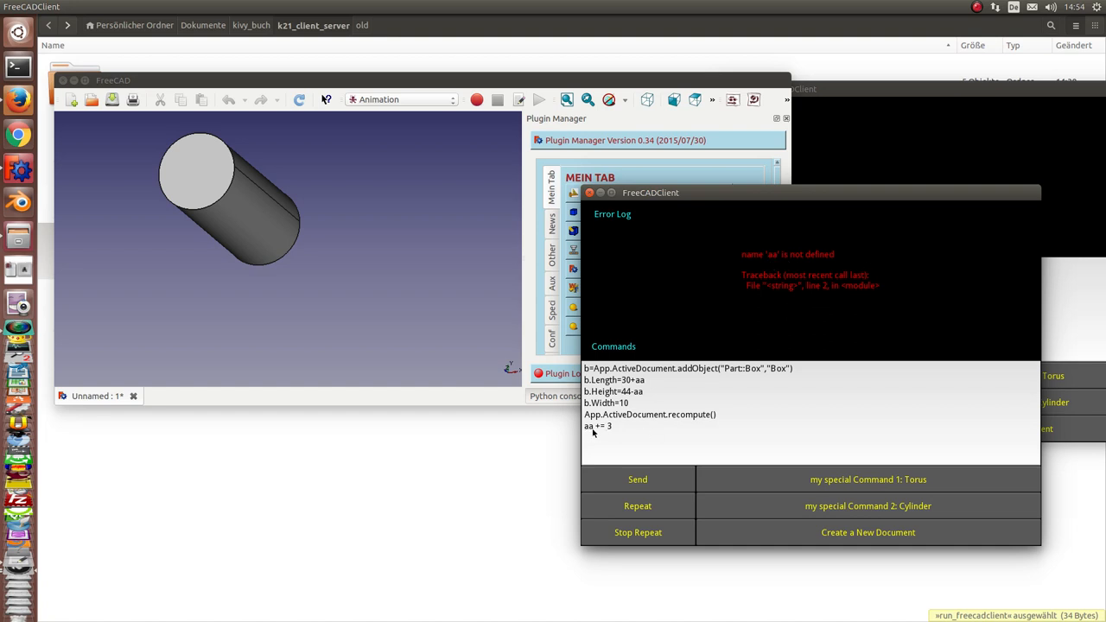
pyautogui.moveTo(604, 435)
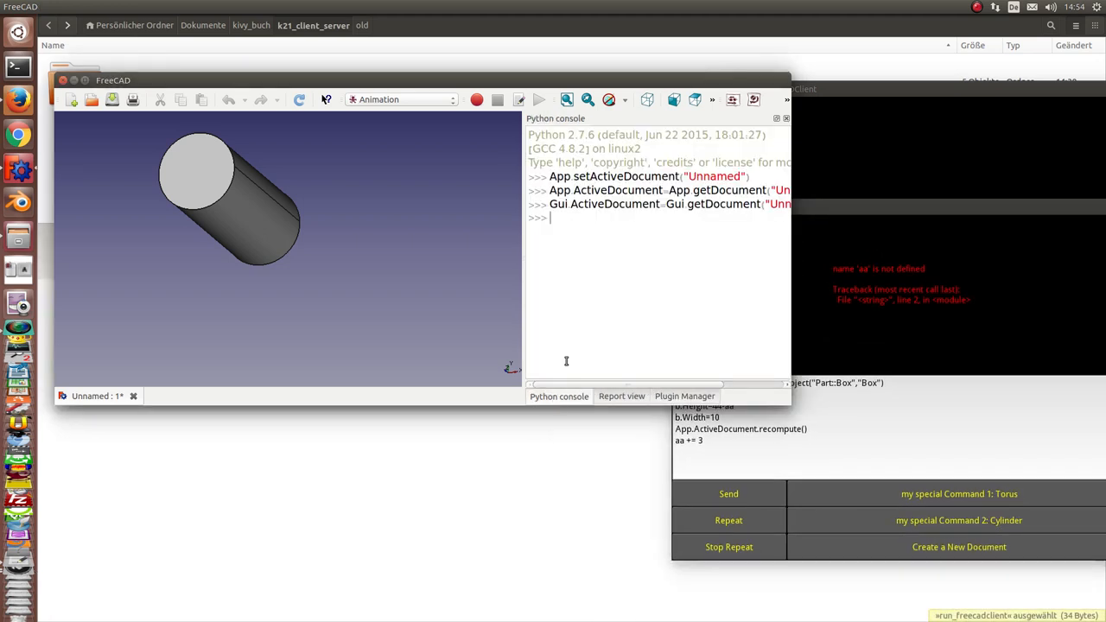
# Define the variable aa in FreeCAD's Python console so the box script can run
pyautogui.write('aa')
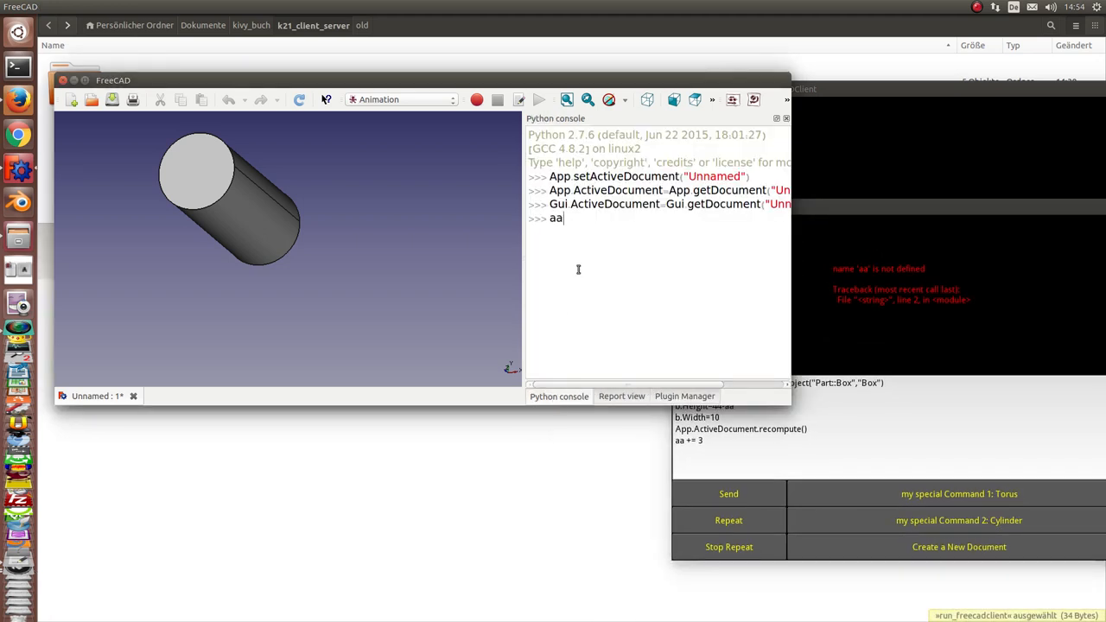
pyautogui.write('=')
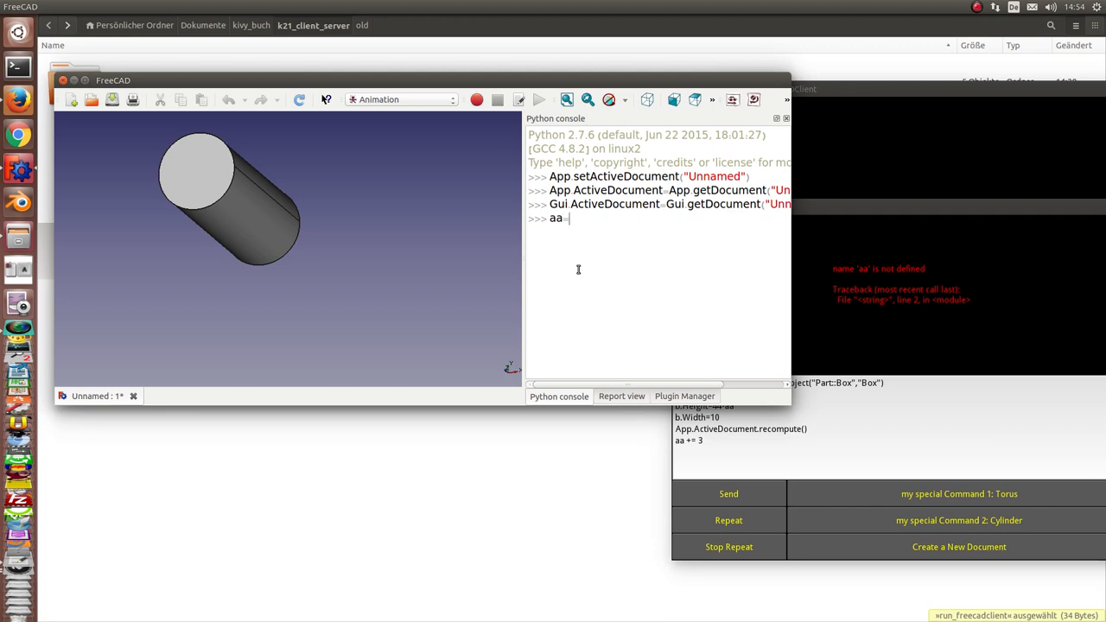
pyautogui.press('Return')
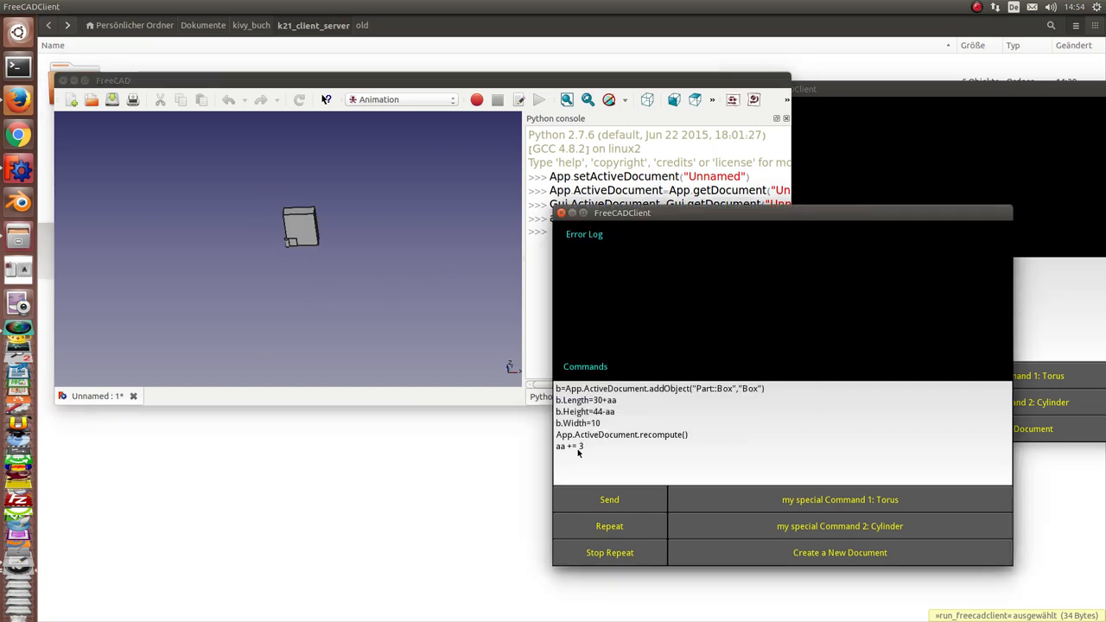
pyautogui.moveTo(560, 453)
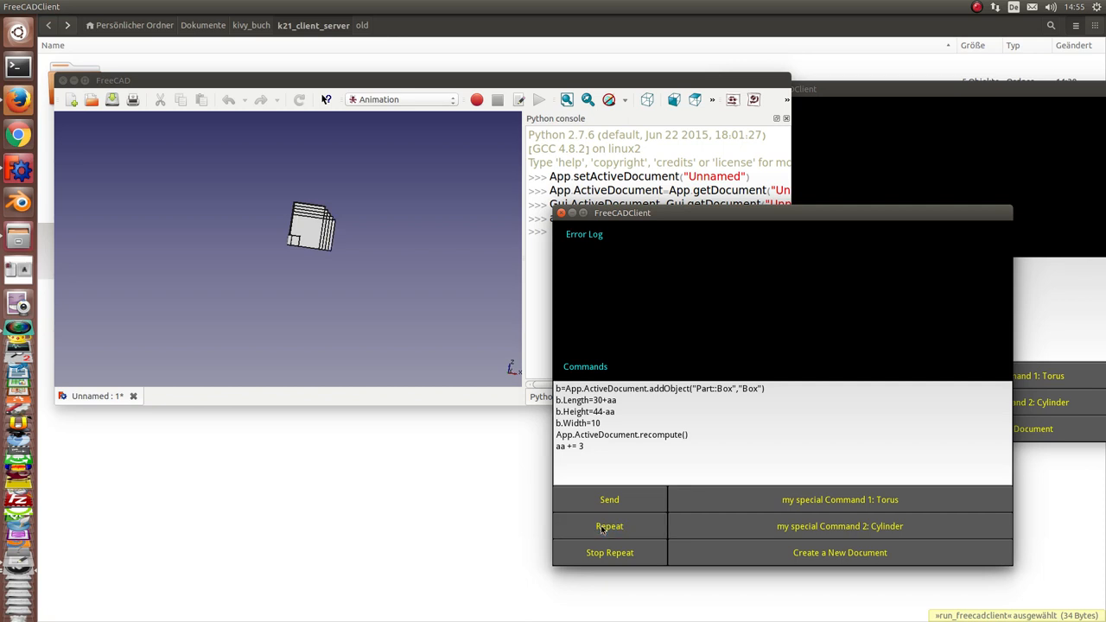
pyautogui.moveTo(446, 321)
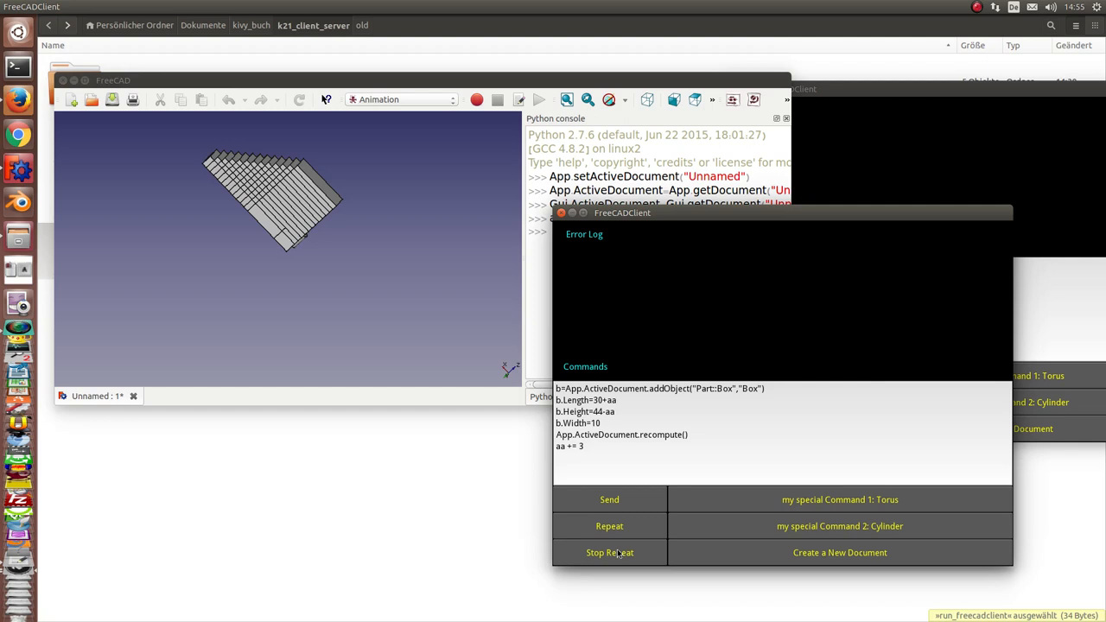
pyautogui.moveTo(584, 434)
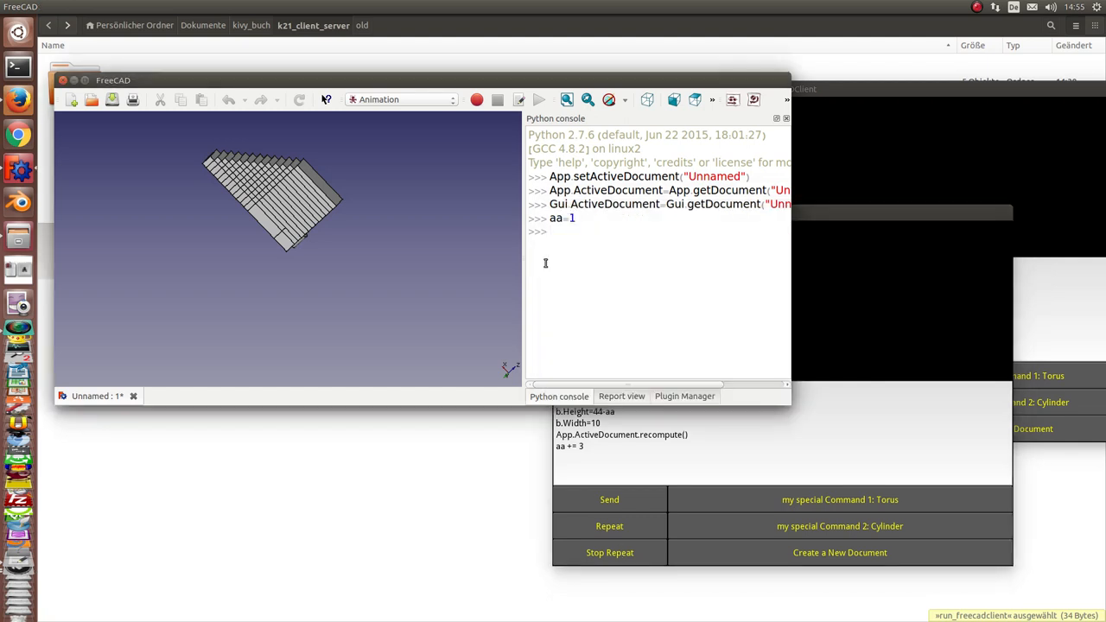
# Evaluate aa in the Python console, which now prints 40
pyautogui.press('Return')
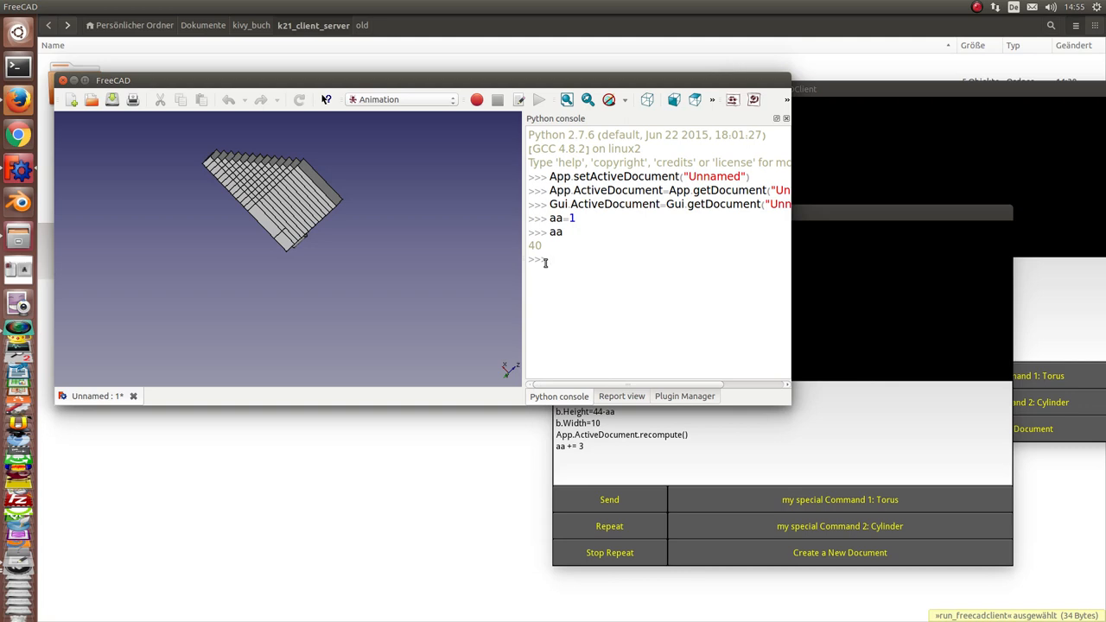
pyautogui.moveTo(753, 446)
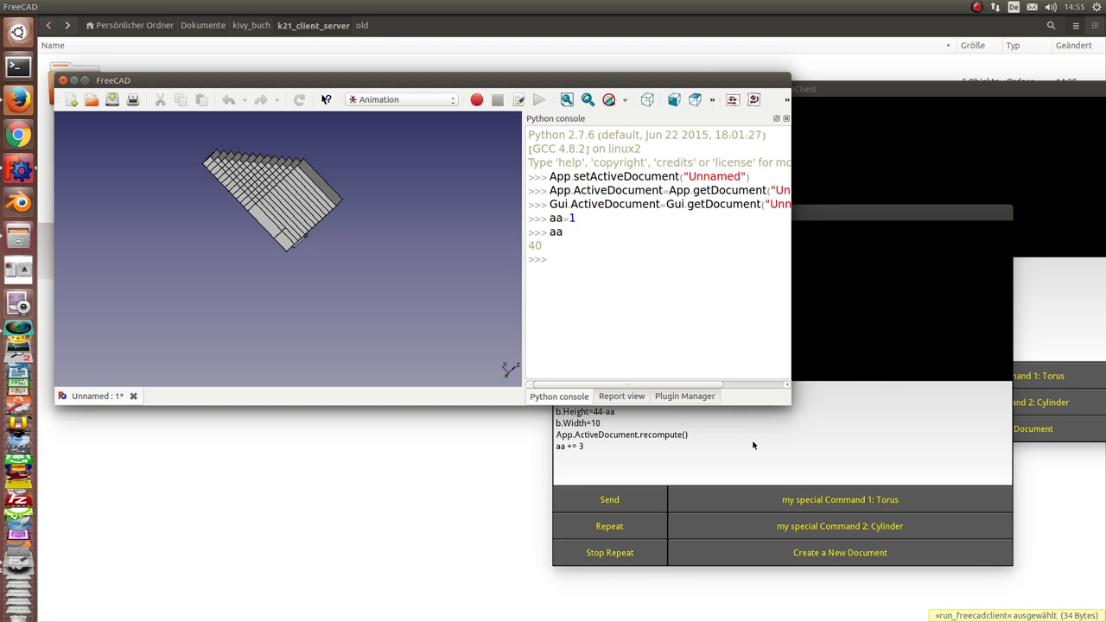
pyautogui.moveTo(529, 465)
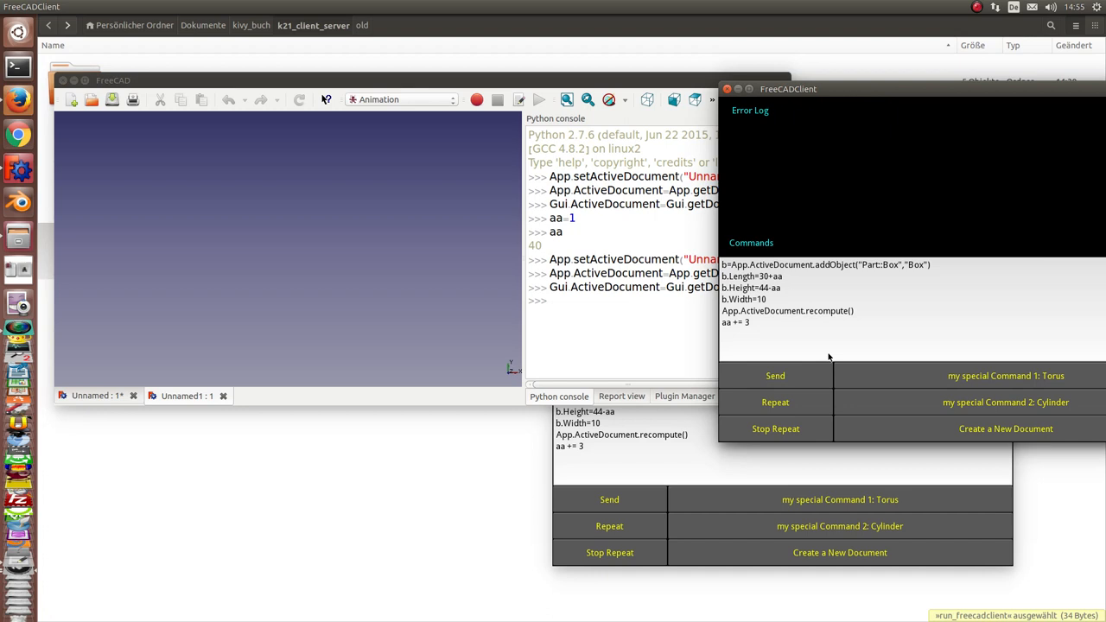
pyautogui.moveTo(764, 285)
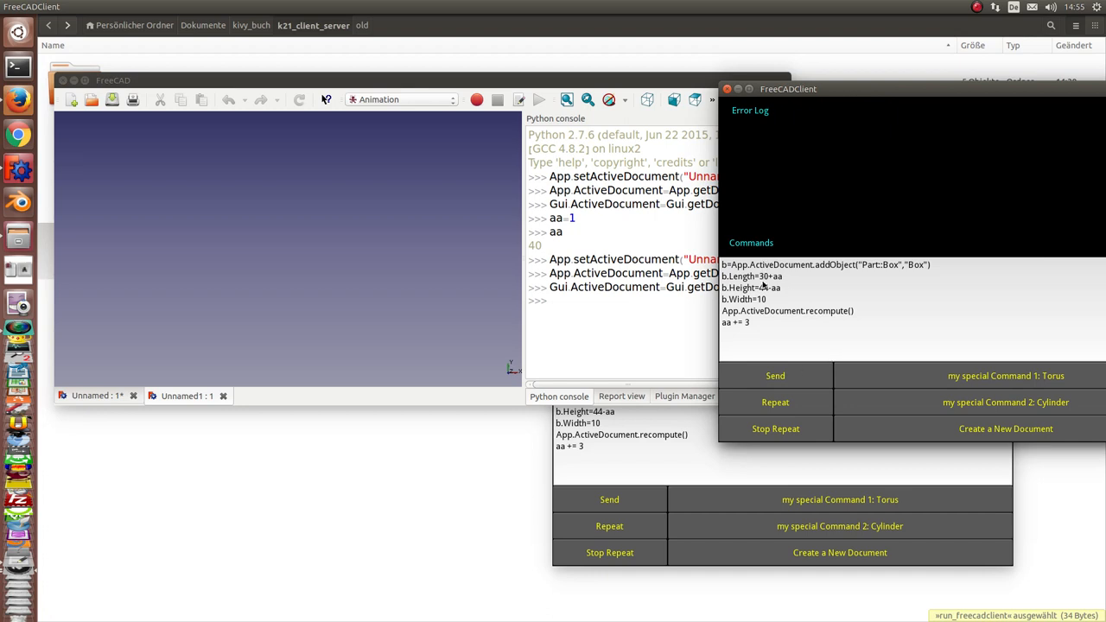
pyautogui.moveTo(774, 382)
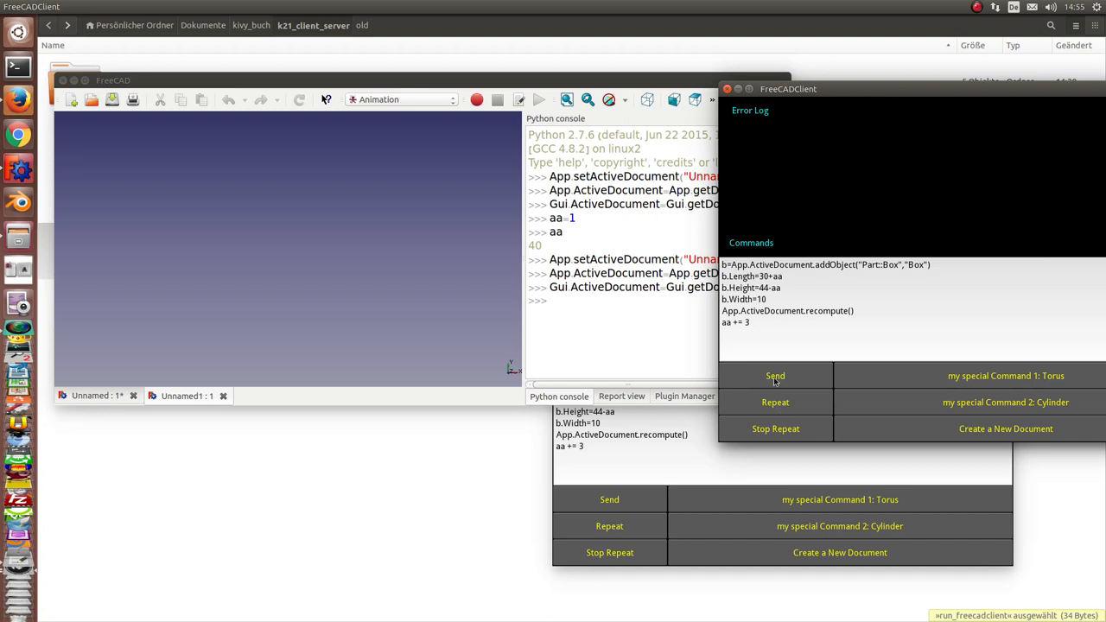
# Send the repeated box commands into Unnamed1, building the long slanted stack, then close the extra client window
pyautogui.click(774, 375)
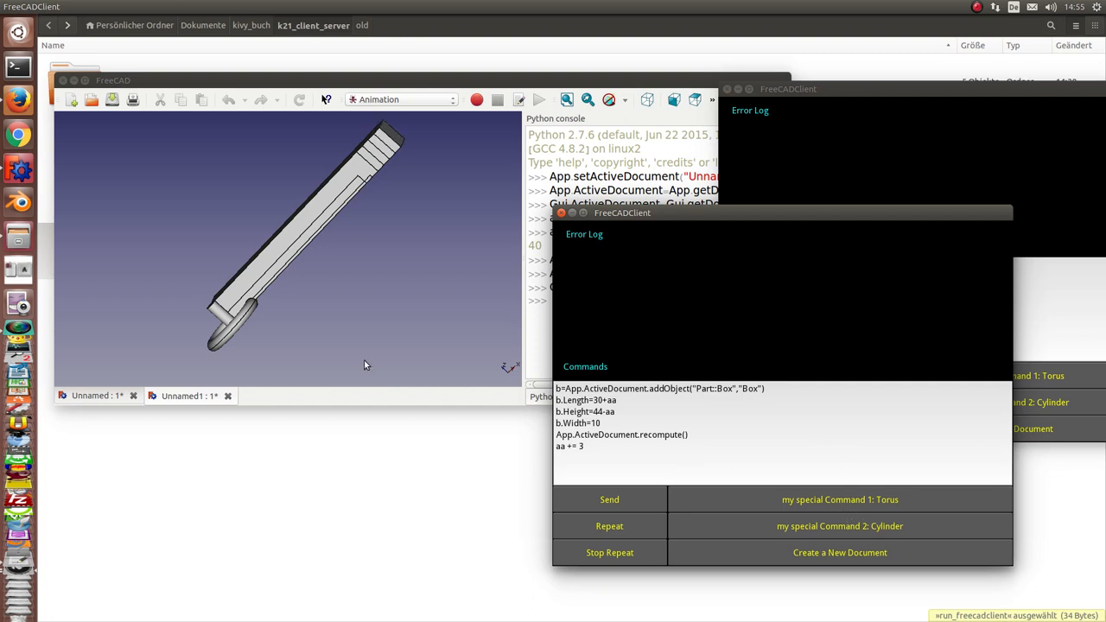
pyautogui.moveTo(321, 268)
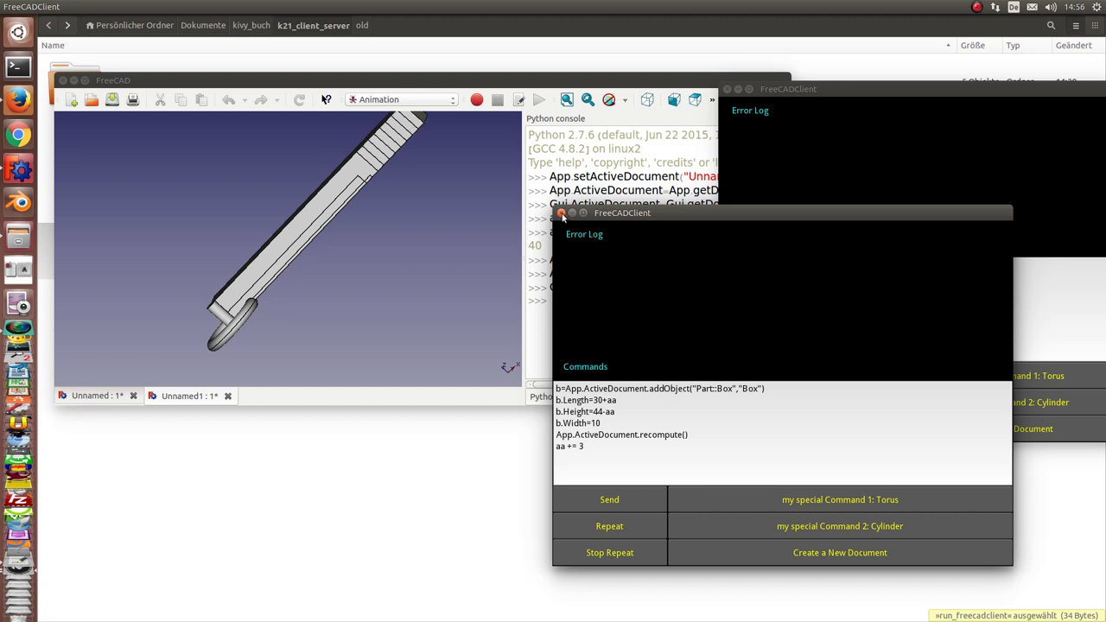
pyautogui.click(563, 212)
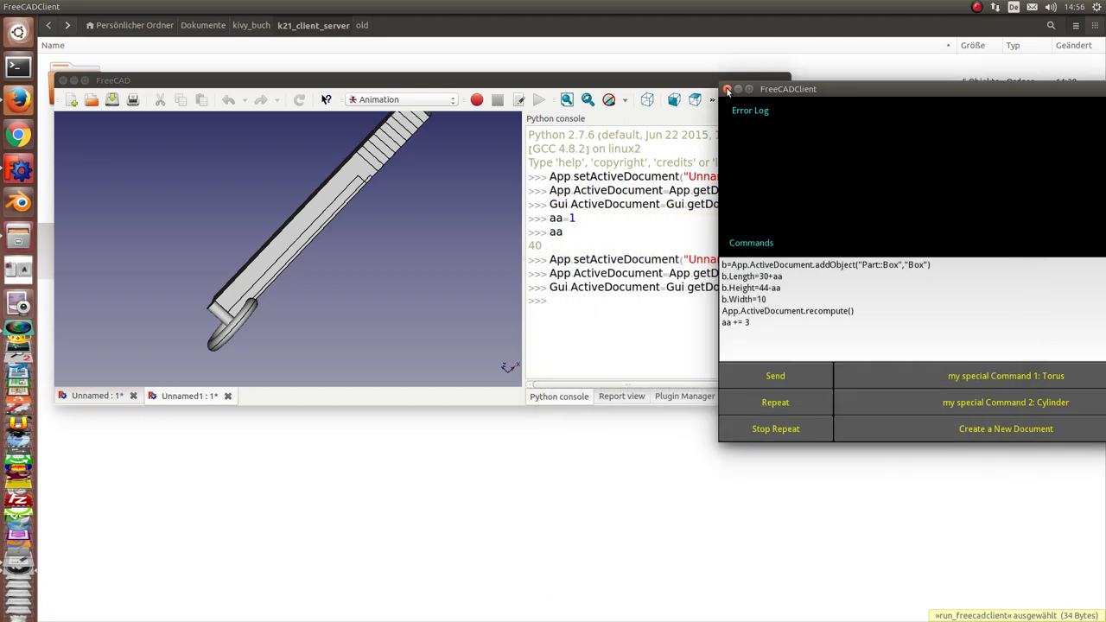
# Close the FreeCADClient window and quit FreeCAD without saving the Unnamed document
pyautogui.click(729, 89)
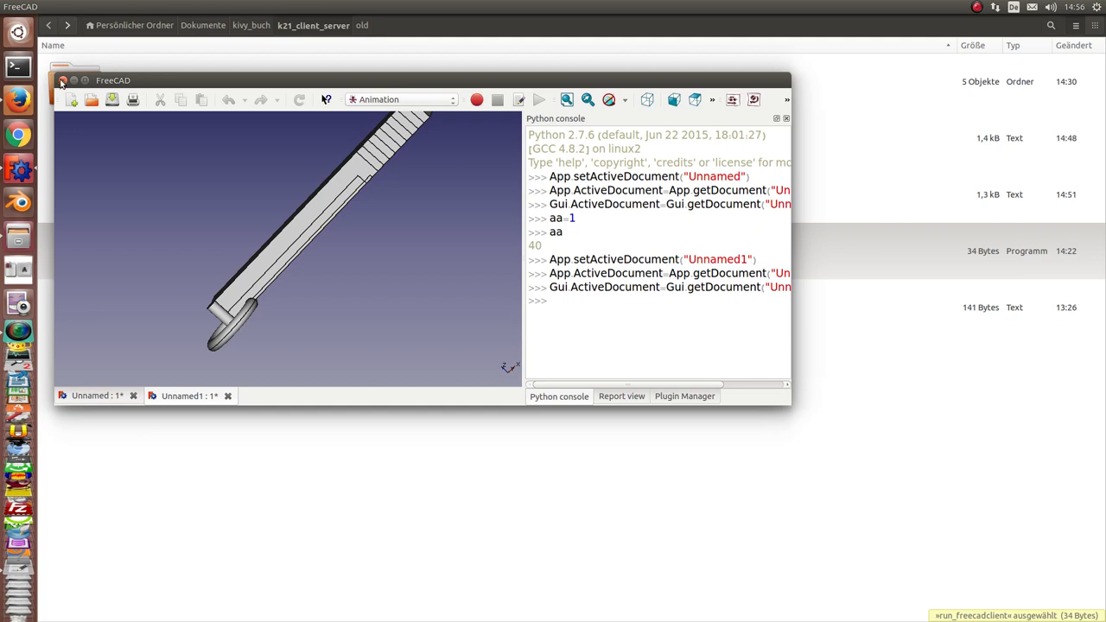
pyautogui.click(63, 82)
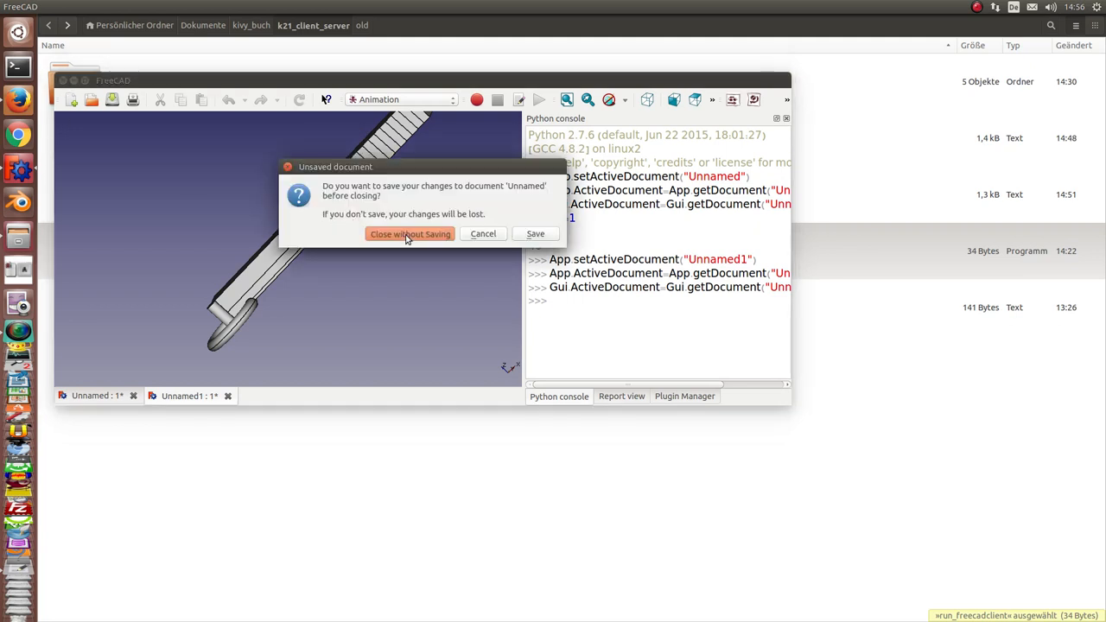
pyautogui.click(410, 233)
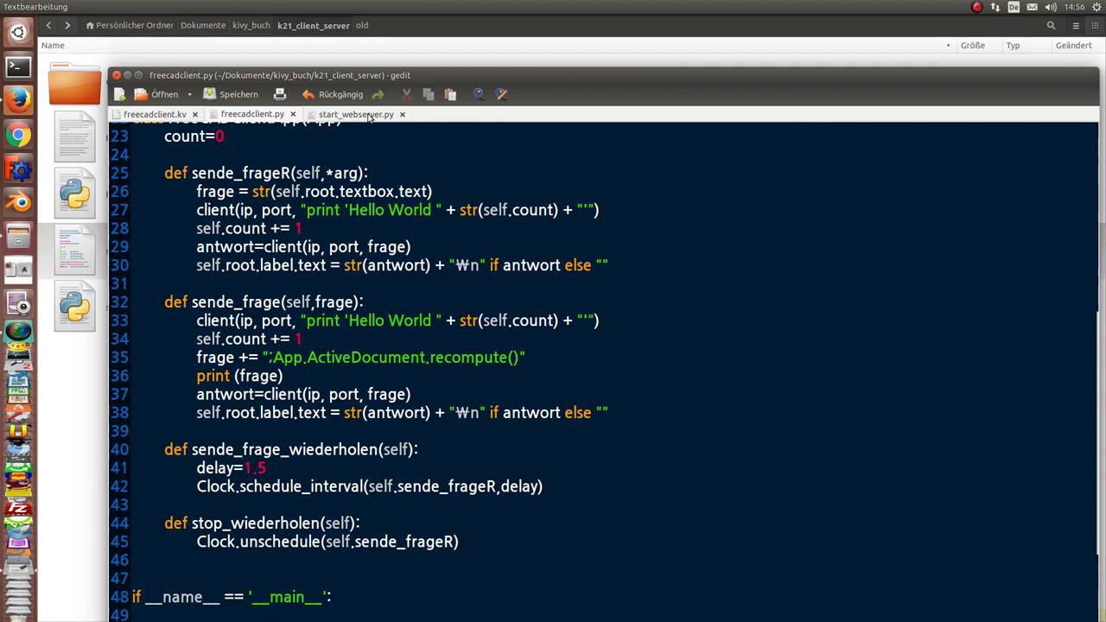
# View start_webserver.py's Web.startServer() and port-file code, then move on to freecadclient.kv
pyautogui.click(356, 114)
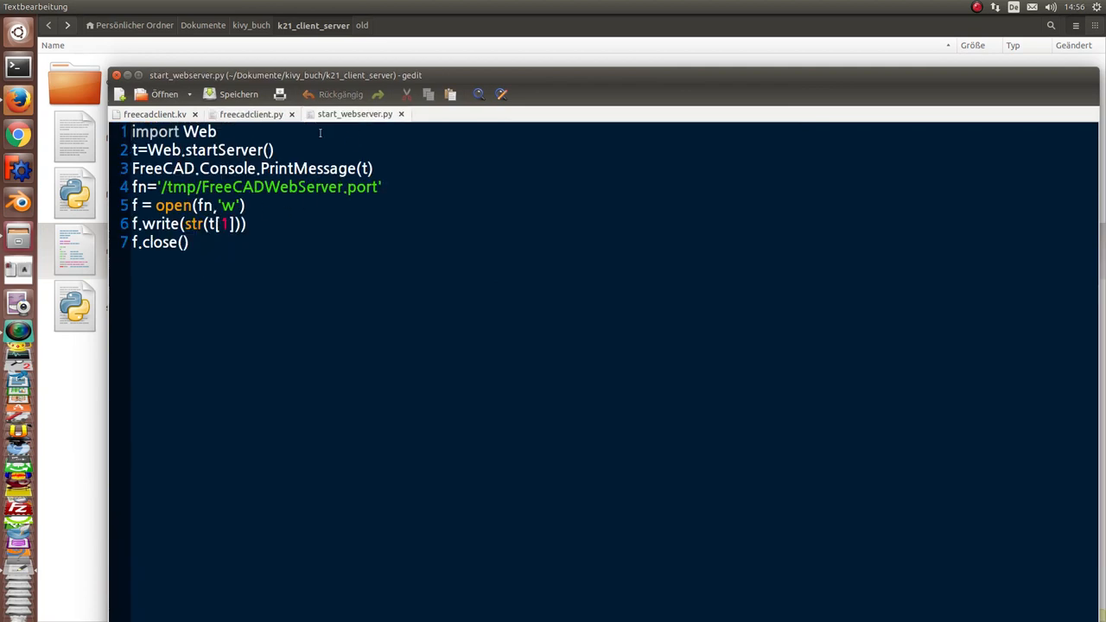
pyautogui.doubleClick(208, 149)
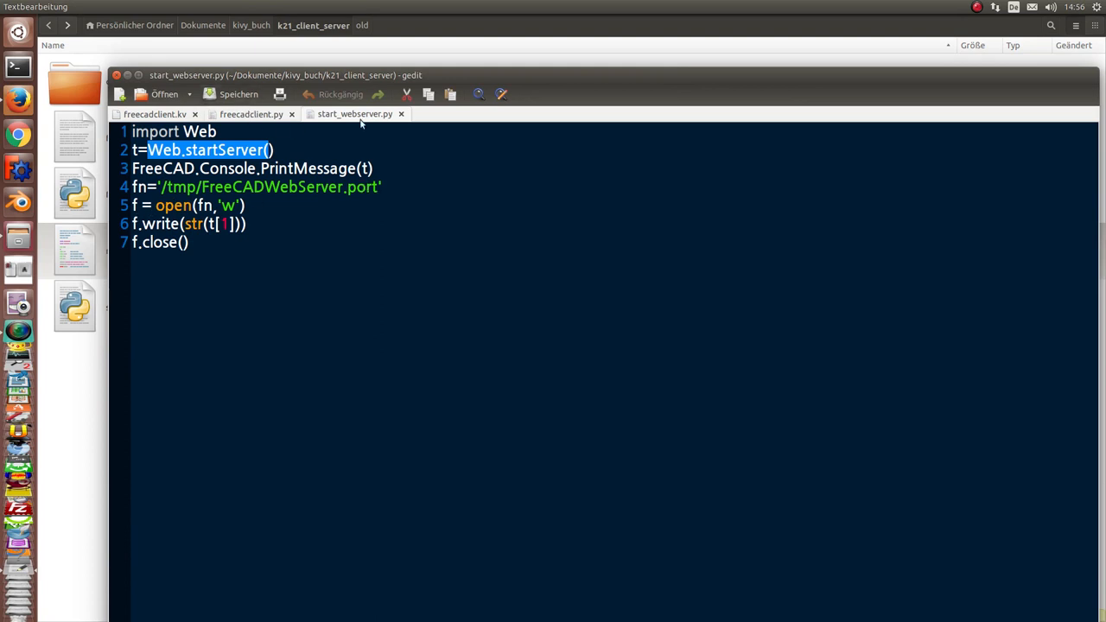
pyautogui.click(155, 114)
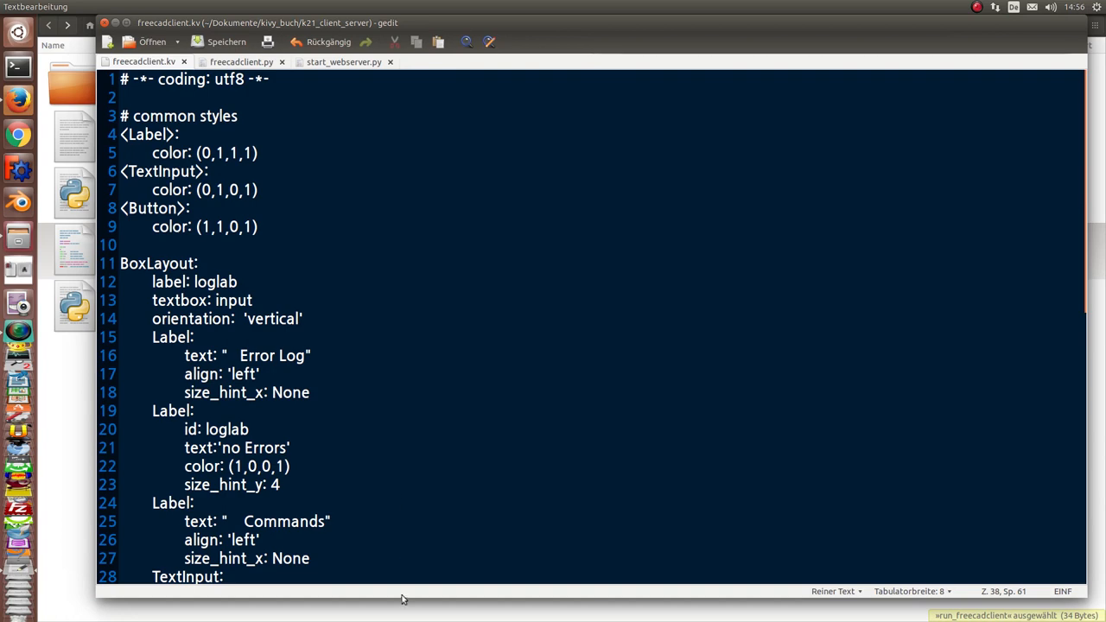
pyautogui.moveTo(412, 224)
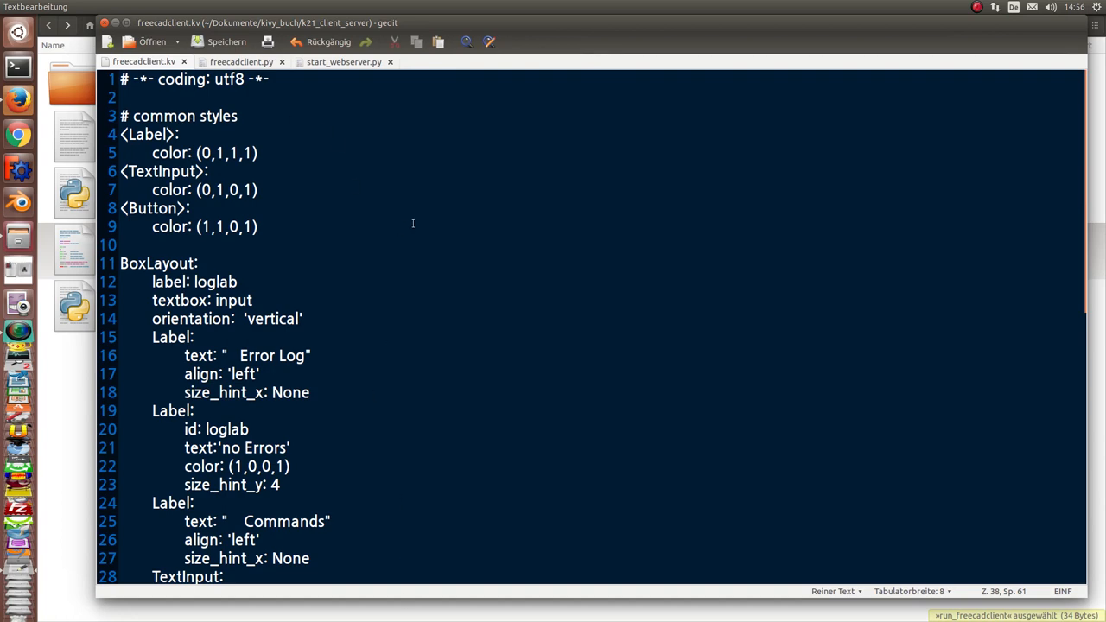
# Scroll through freecadclient.kv to the Send, Repeat and special command Button definitions and back
pyautogui.scroll(-3)
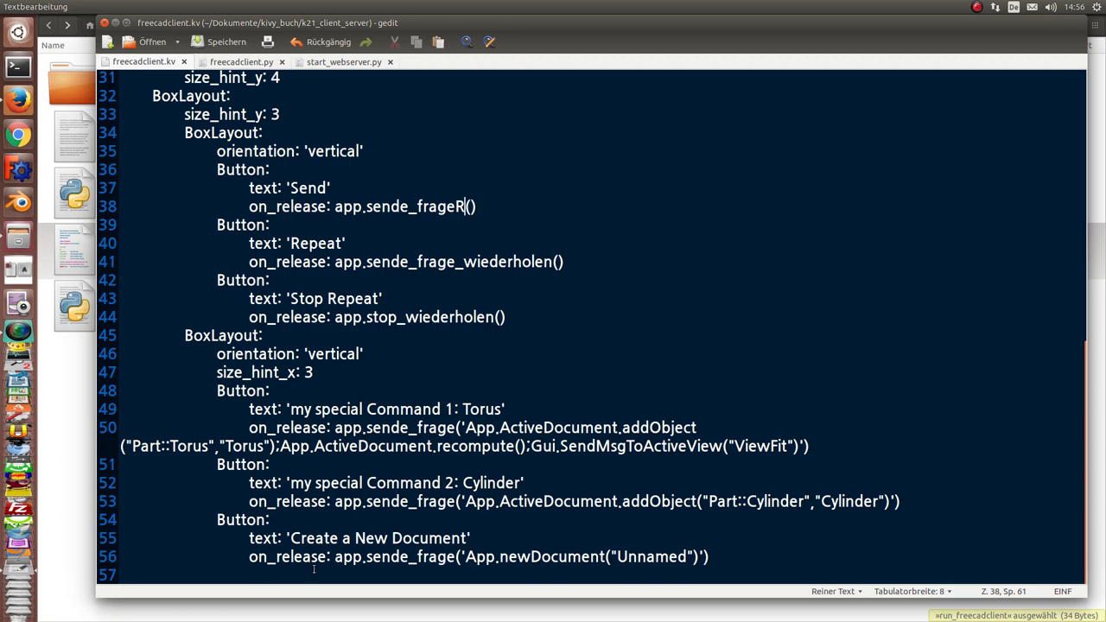
pyautogui.scroll(3)
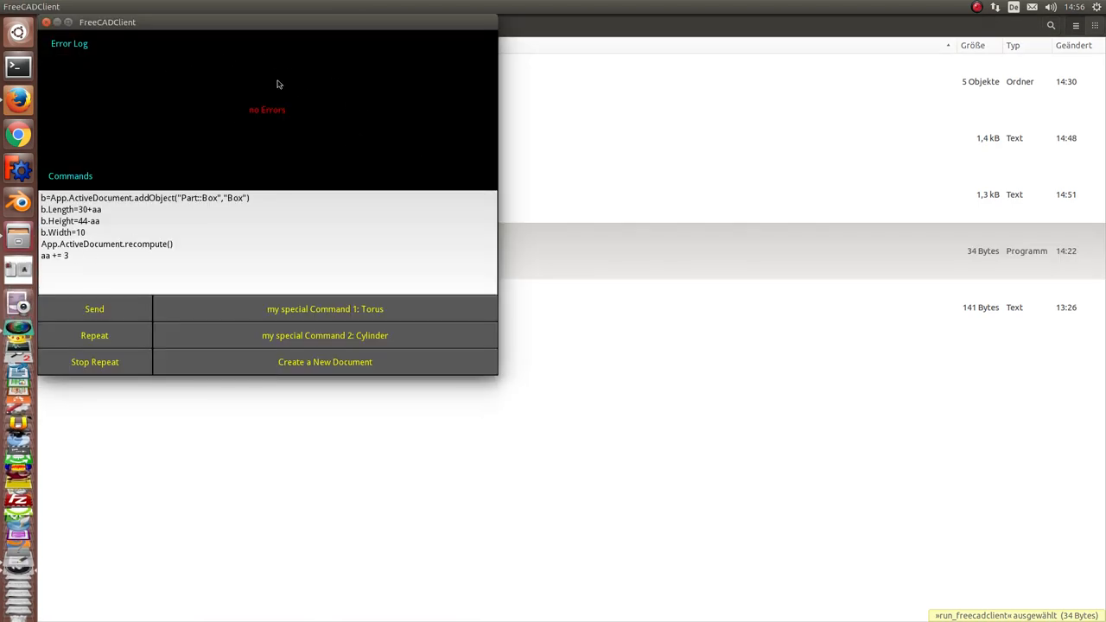
pyautogui.moveTo(261, 121)
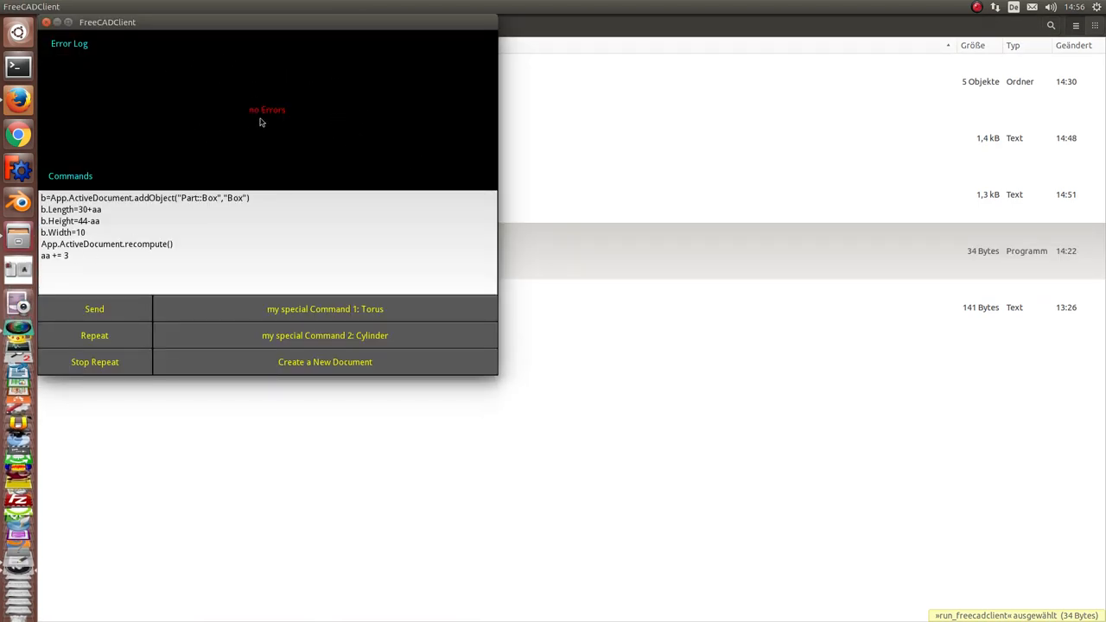
pyautogui.moveTo(288, 124)
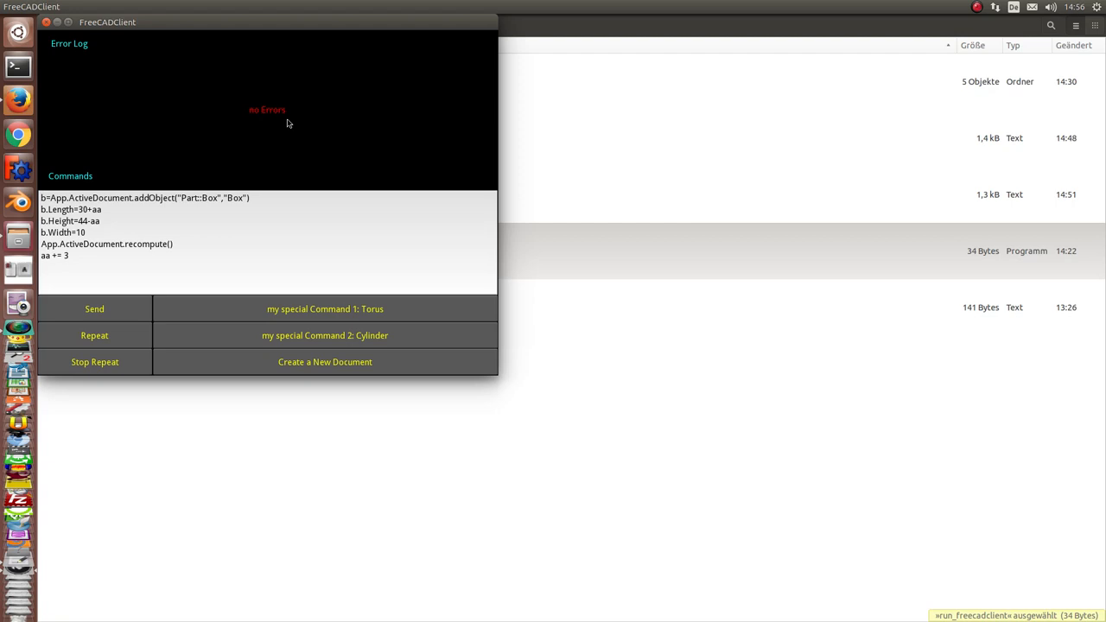
# Focus the Commands field holding the Part::Box script in the Kivy client
pyautogui.click(280, 225)
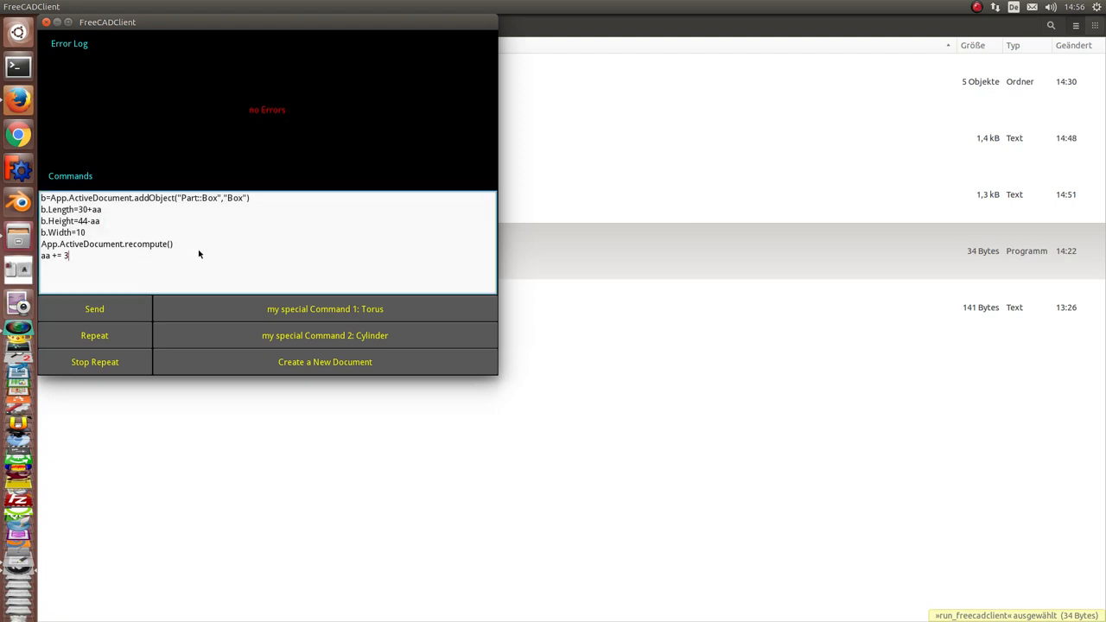
pyautogui.press('Return')
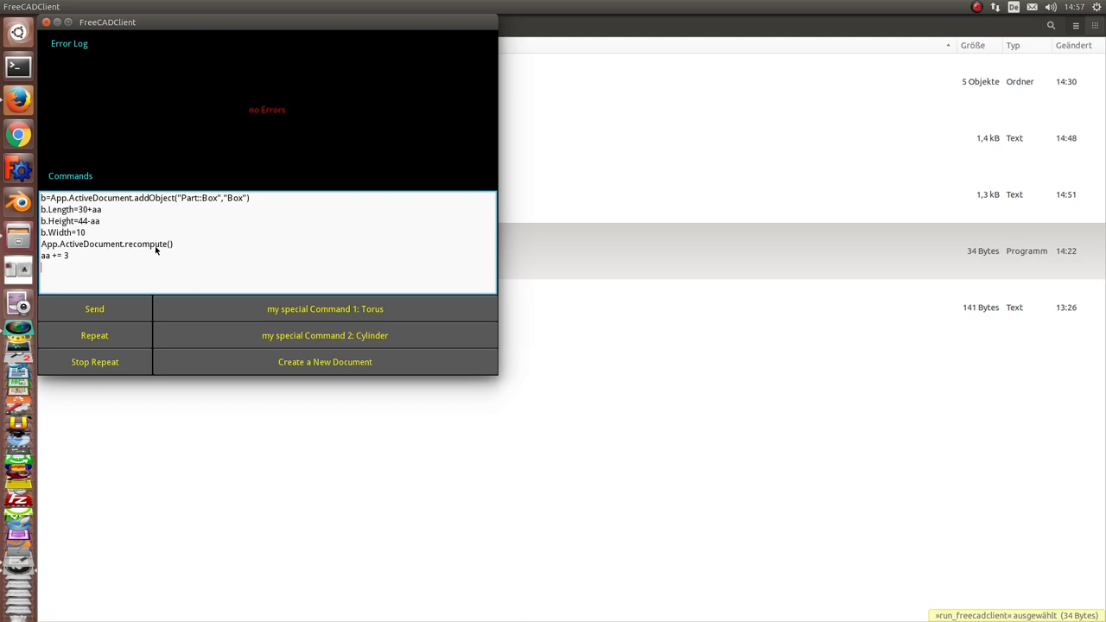
pyautogui.moveTo(297, 325)
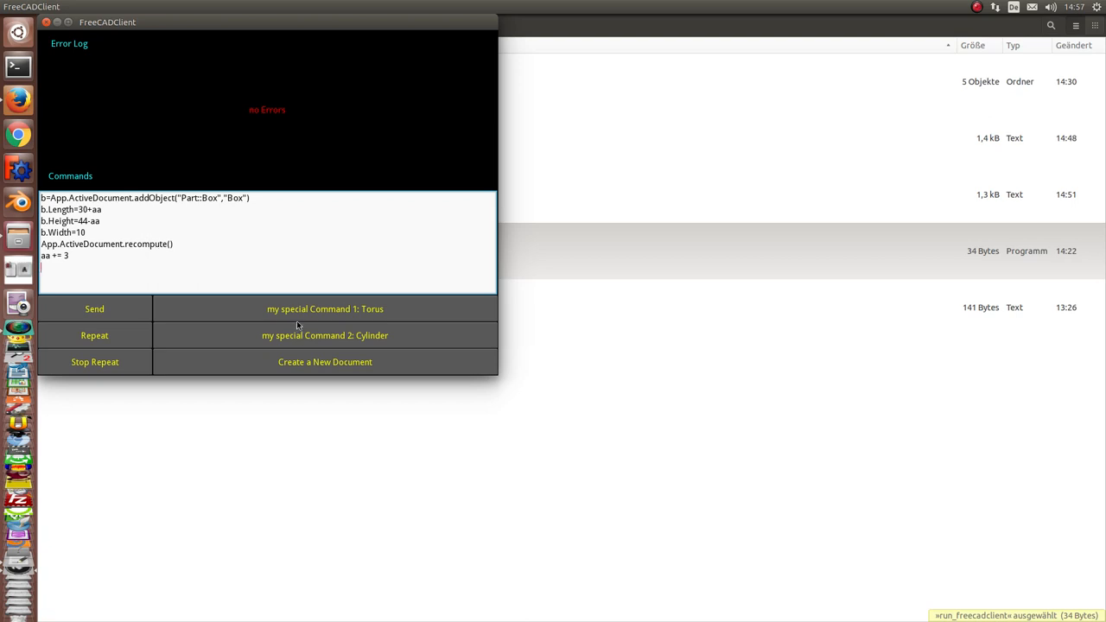
pyautogui.moveTo(90, 332)
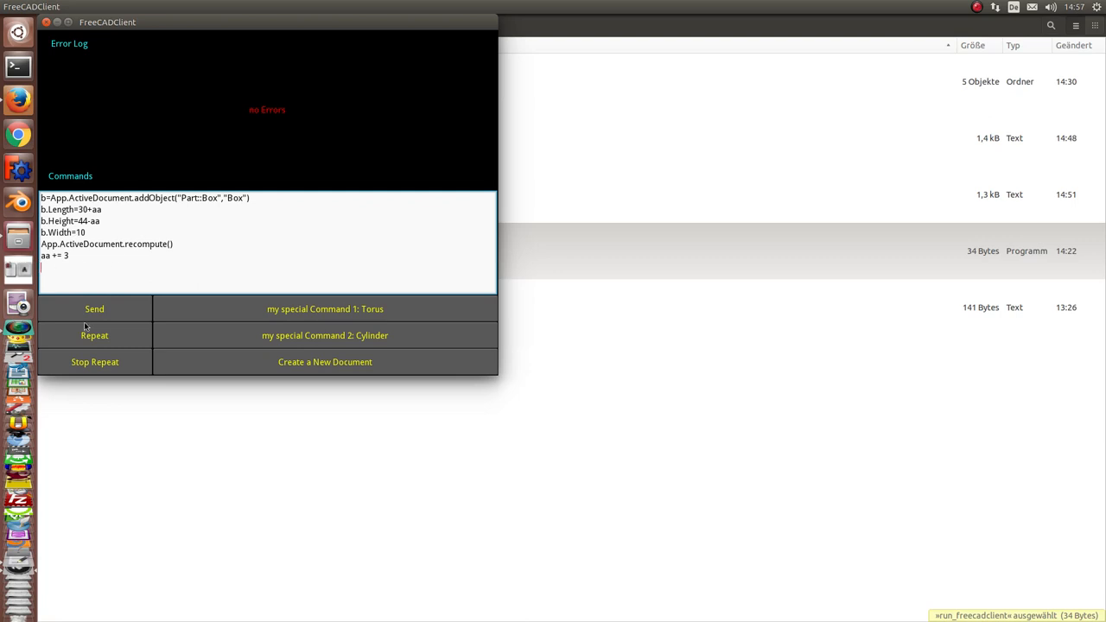
pyautogui.moveTo(132, 277)
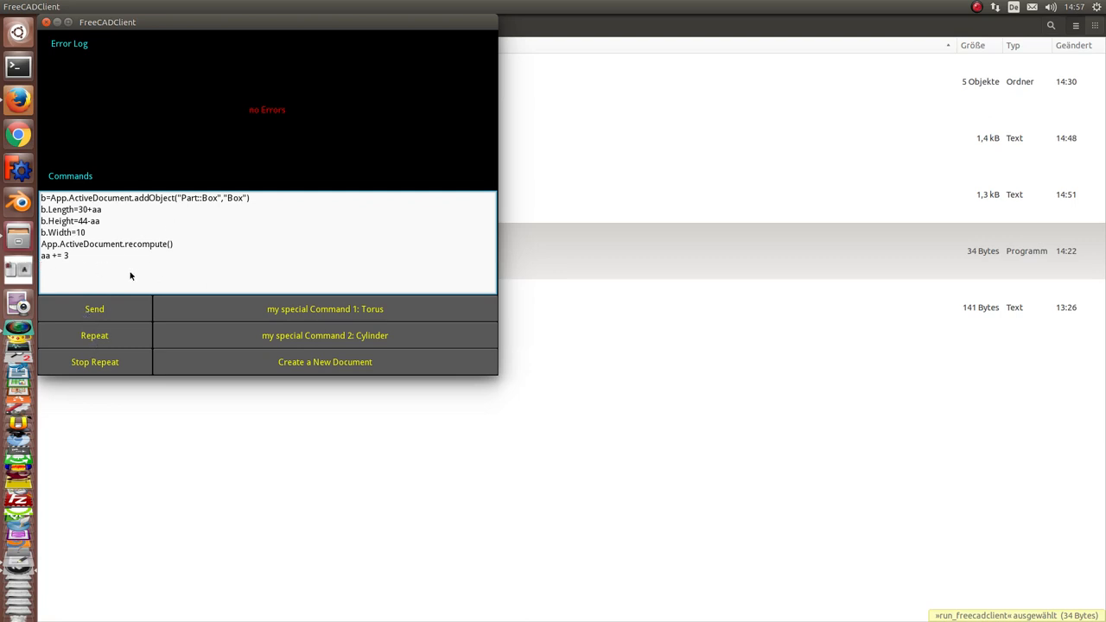
pyautogui.moveTo(309, 362)
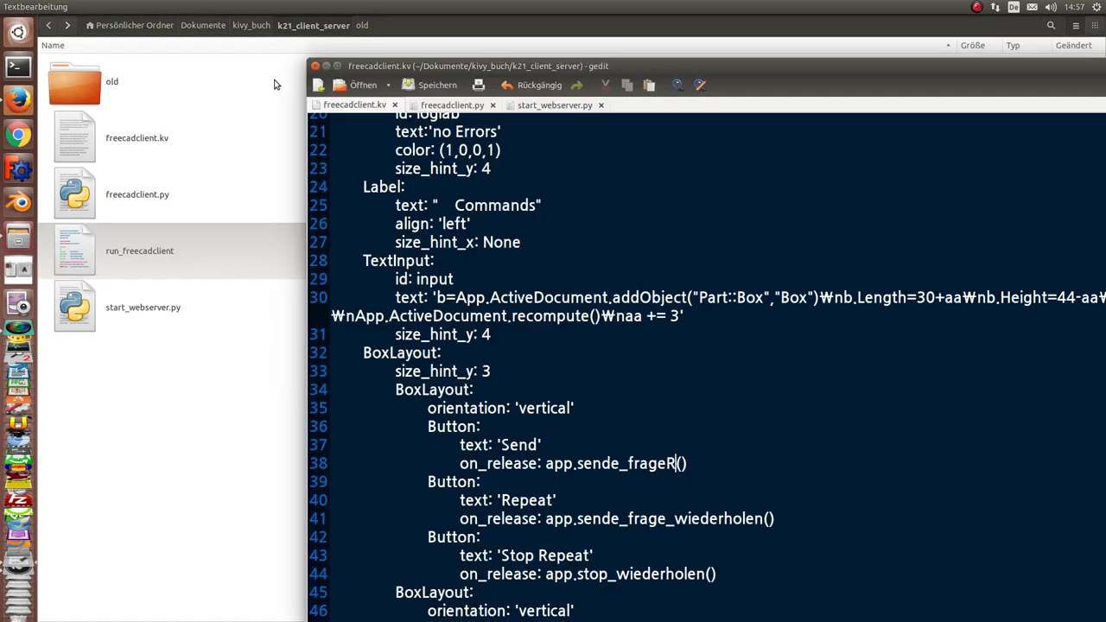
# Highlight the Send button's on_release handler app.sende_frageR() in freecadclient.kv
pyautogui.scroll(-3)
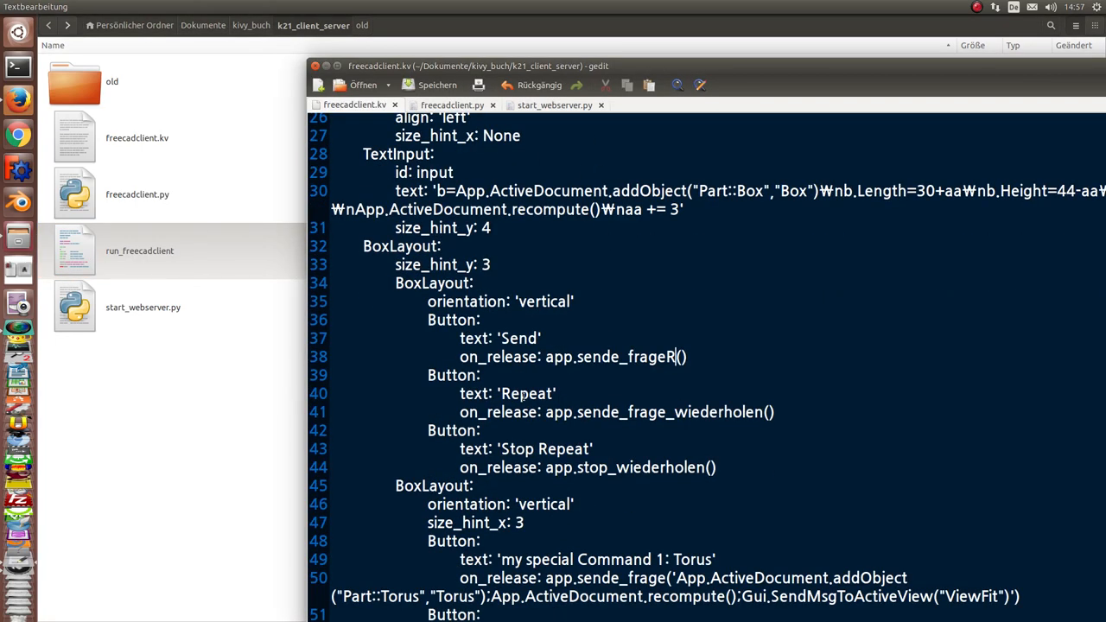
pyautogui.doubleClick(615, 355)
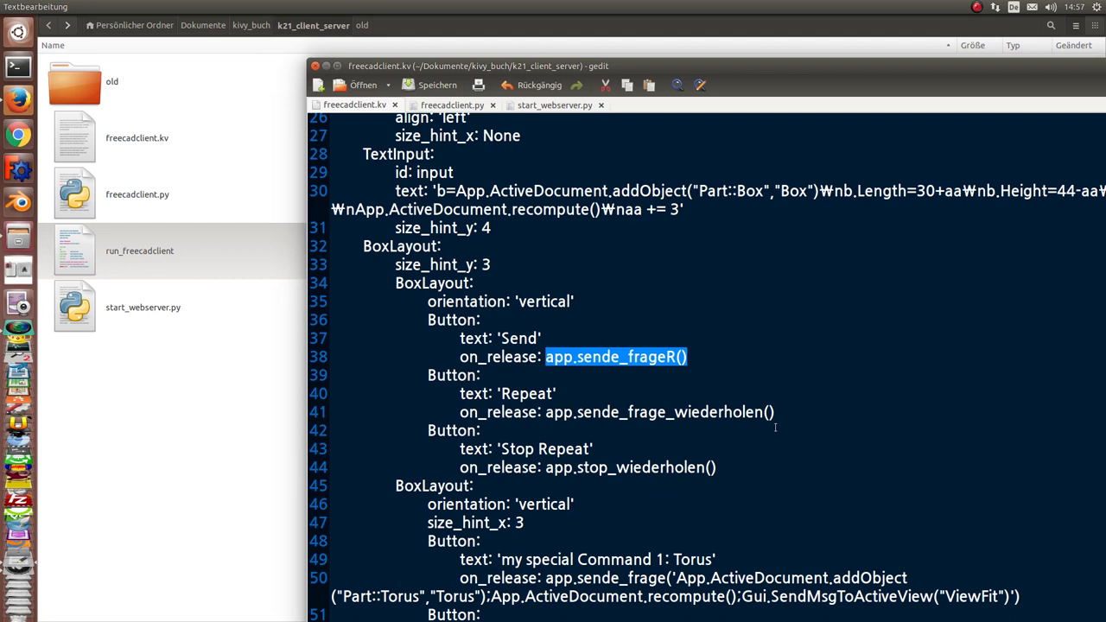
pyautogui.scroll(-3)
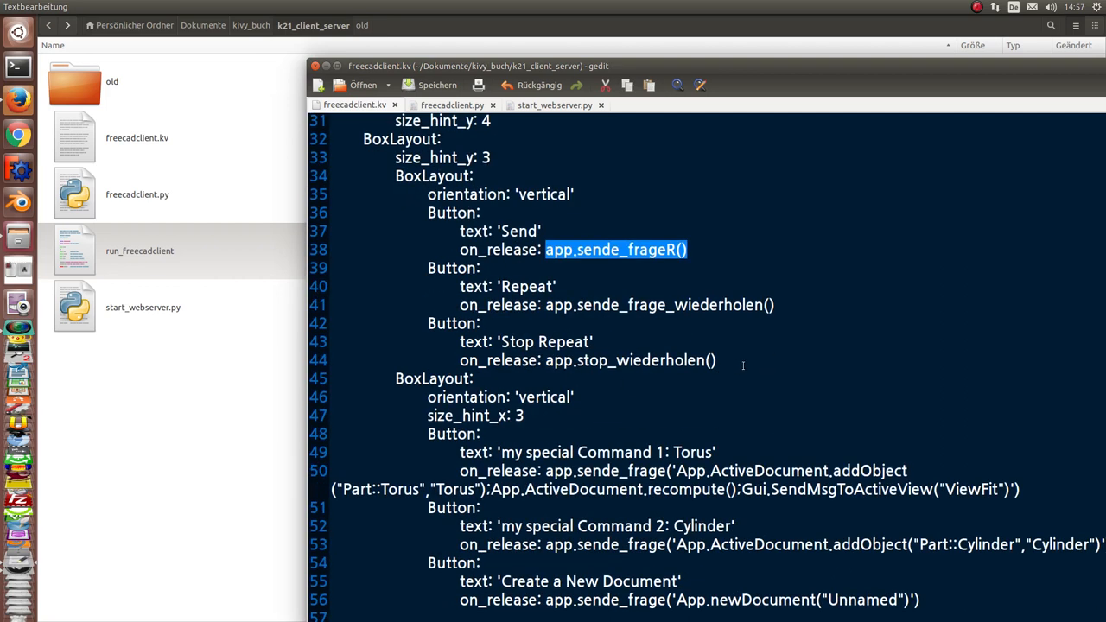
pyautogui.moveTo(311, 492)
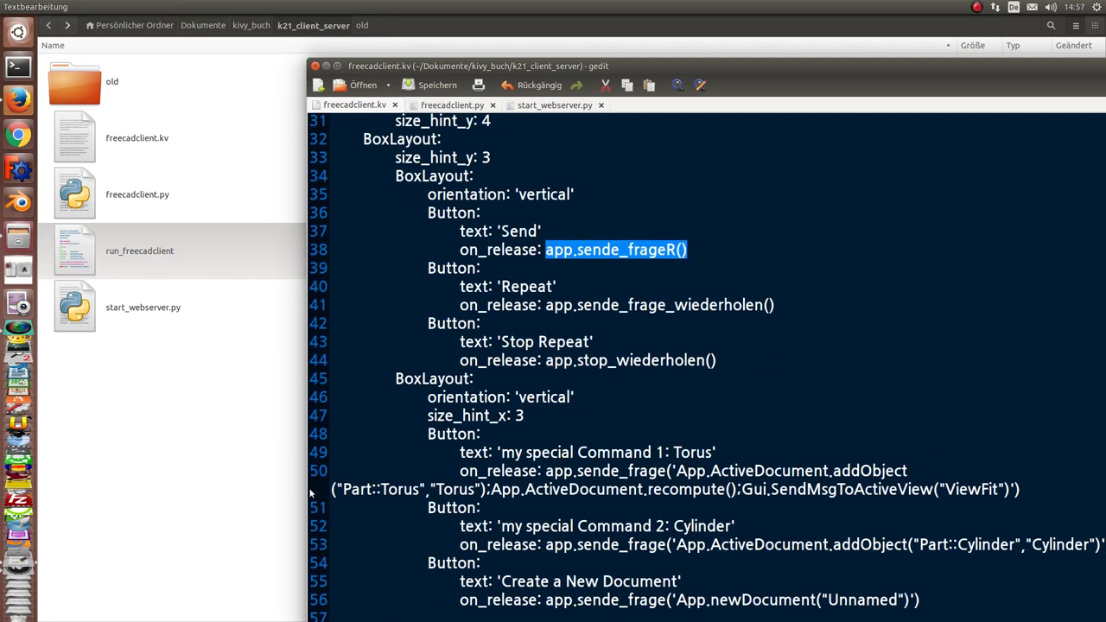
pyautogui.moveTo(309, 331)
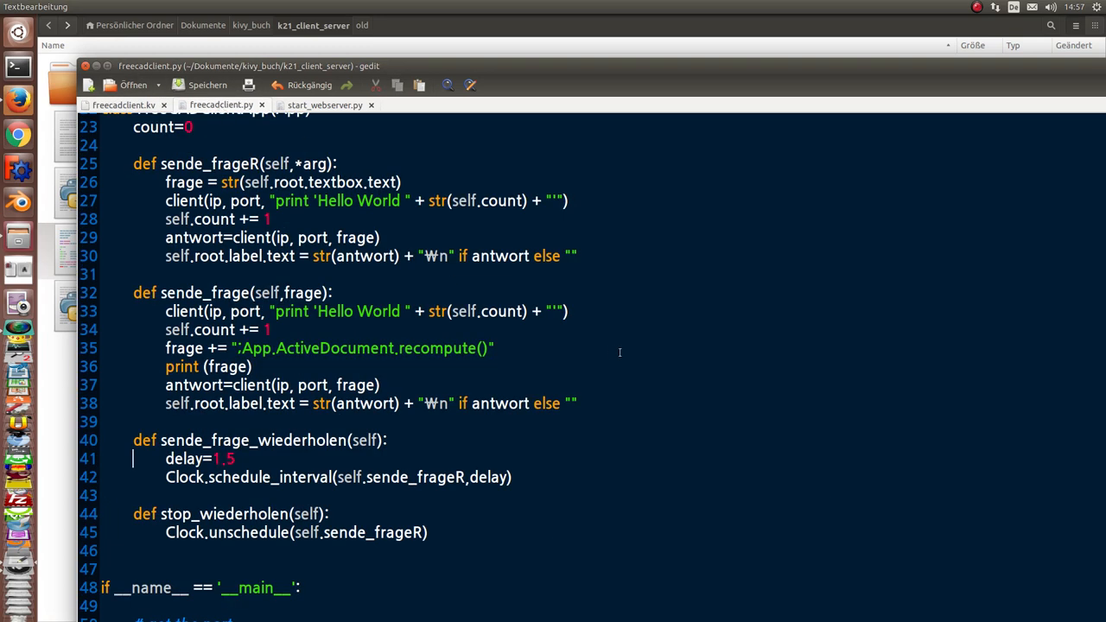
# Bring freecadclient.py into view and move through sende_frageR, sende_frage and the Clock methods
pyautogui.scroll(3)
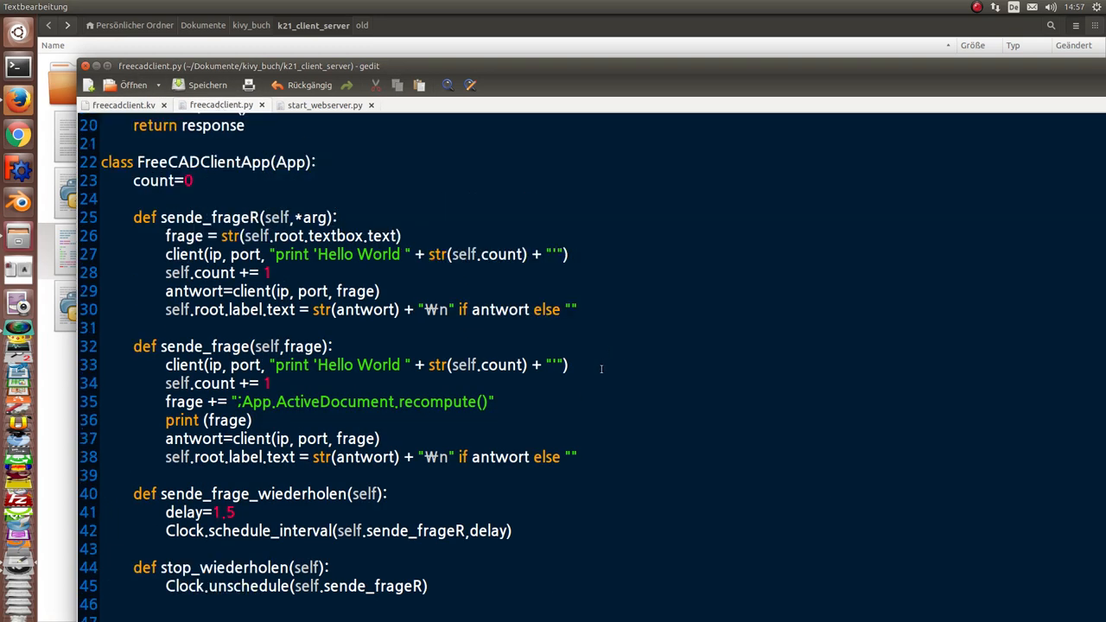
pyautogui.scroll(3)
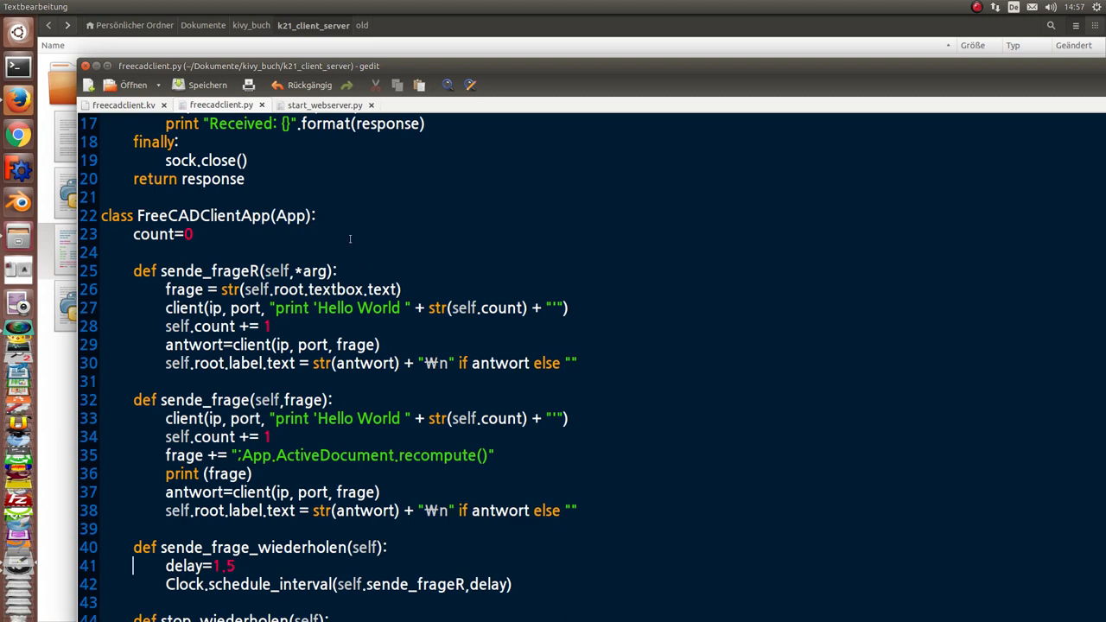
pyautogui.scroll(-3)
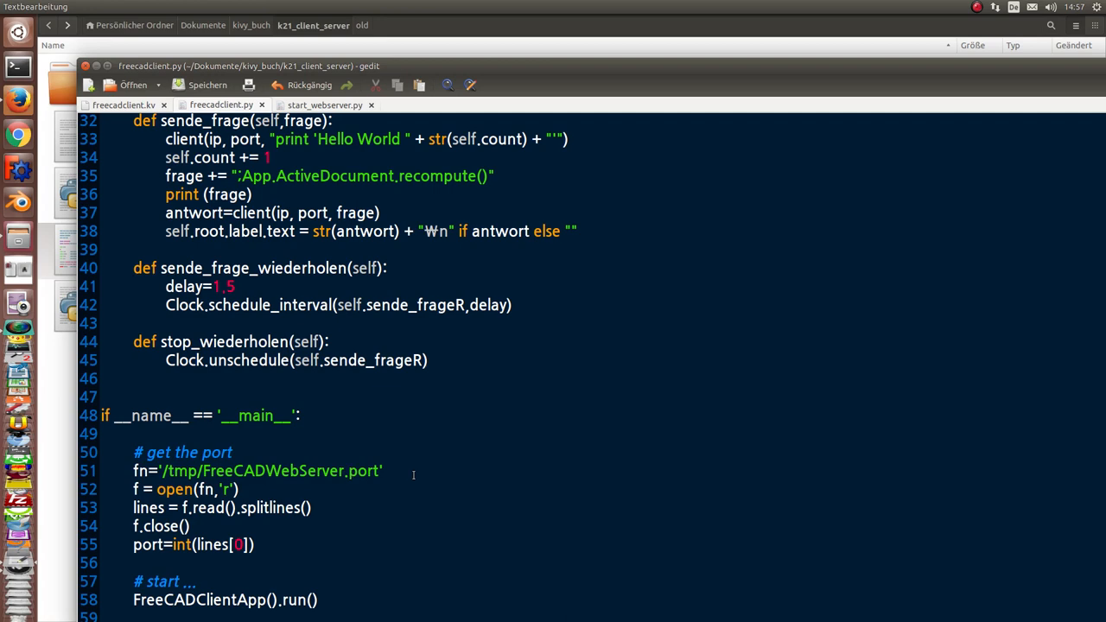
pyautogui.click(133, 287)
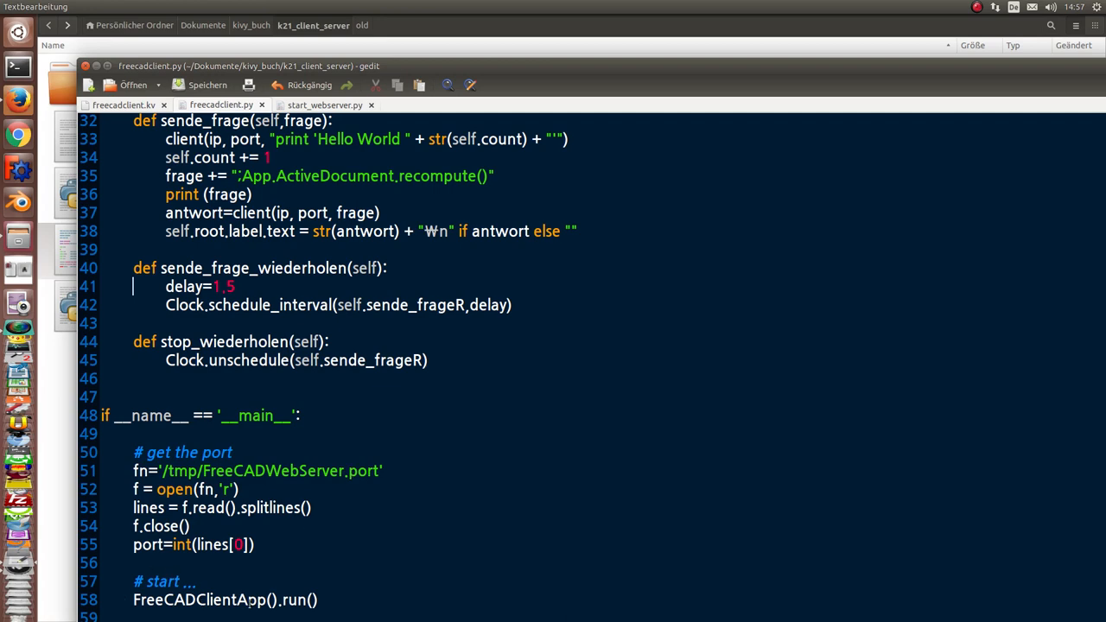
pyautogui.scroll(3)
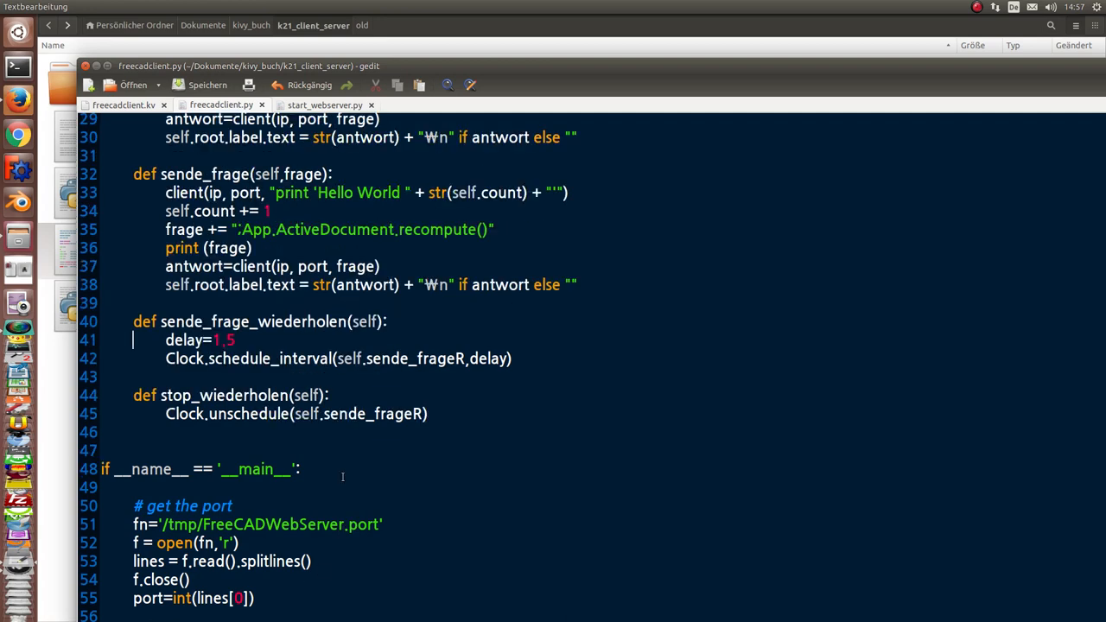
pyautogui.scroll(3)
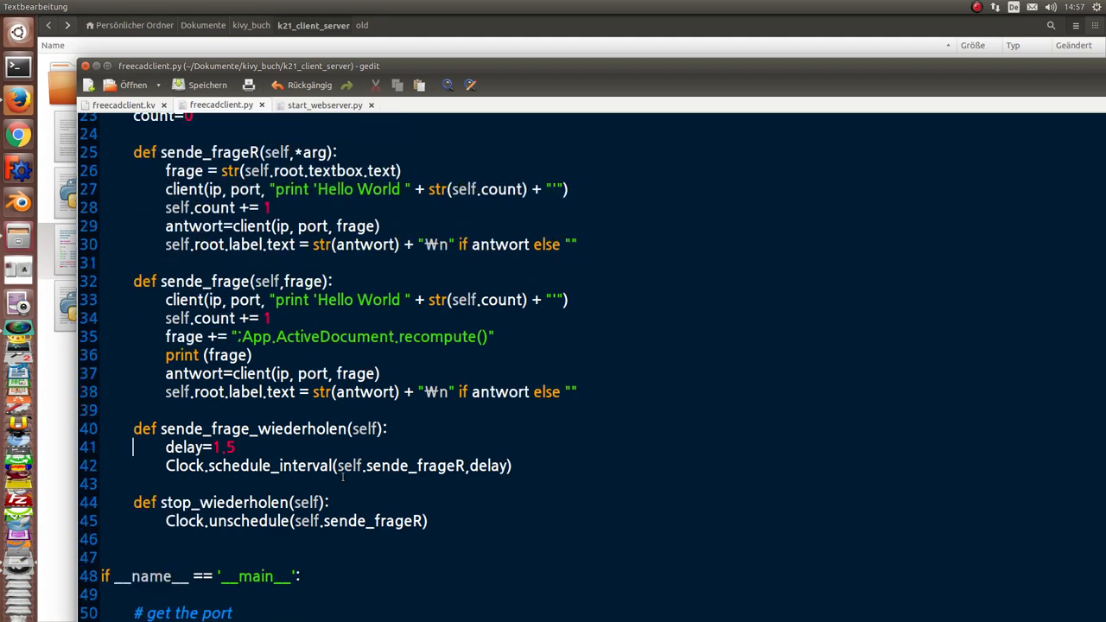
pyautogui.scroll(3)
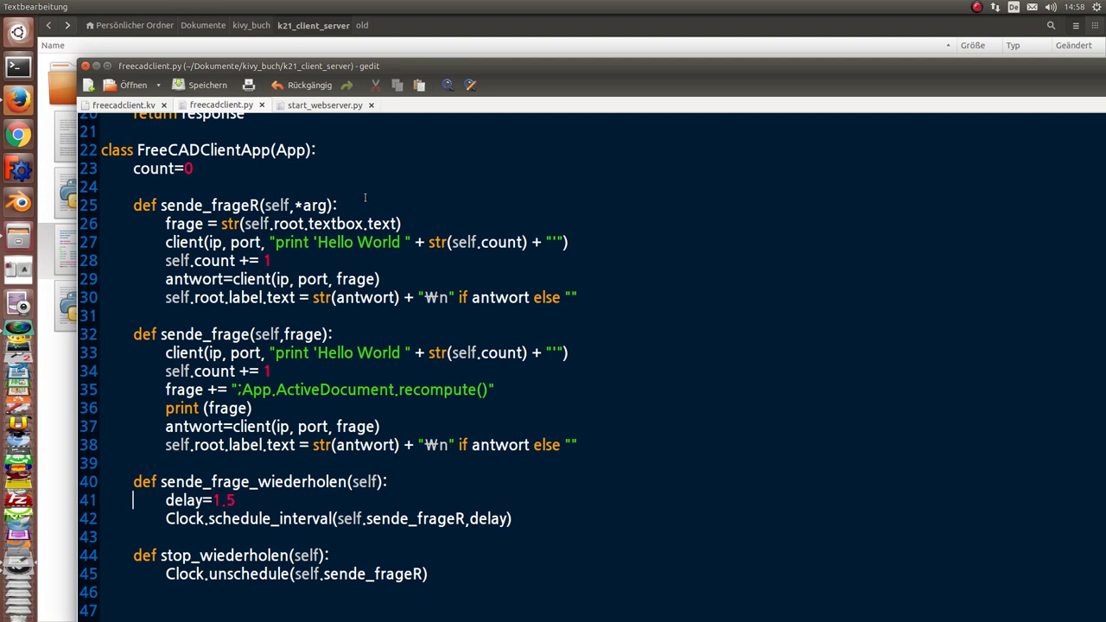
pyautogui.moveTo(333, 519)
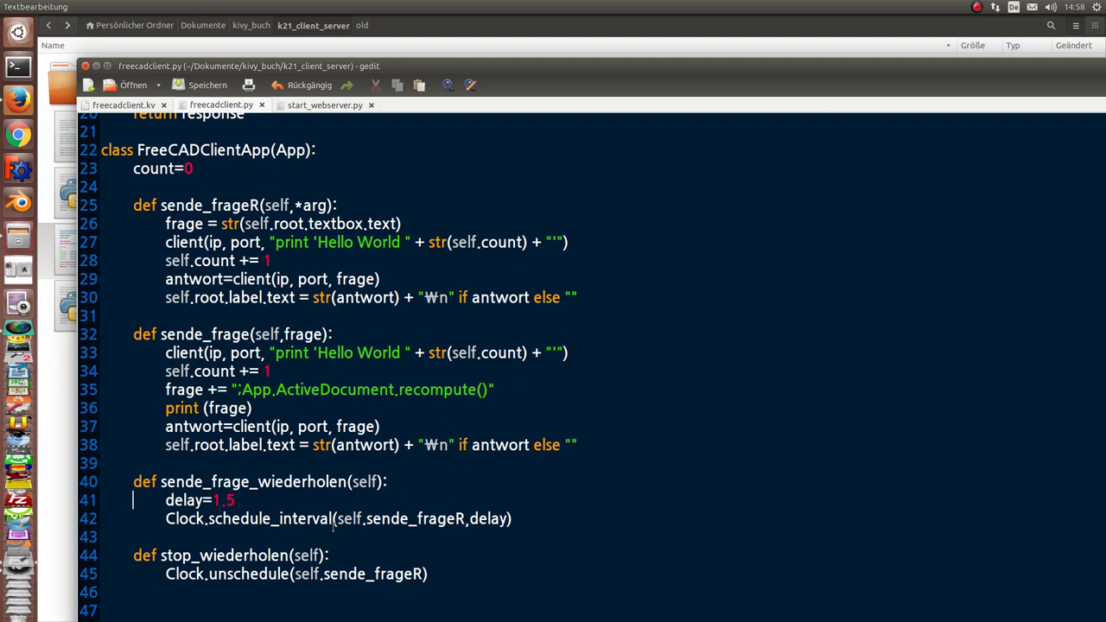
# Highlight unschedule in stop_wiederholen, then review the client() socket function at the top
pyautogui.doubleClick(401, 518)
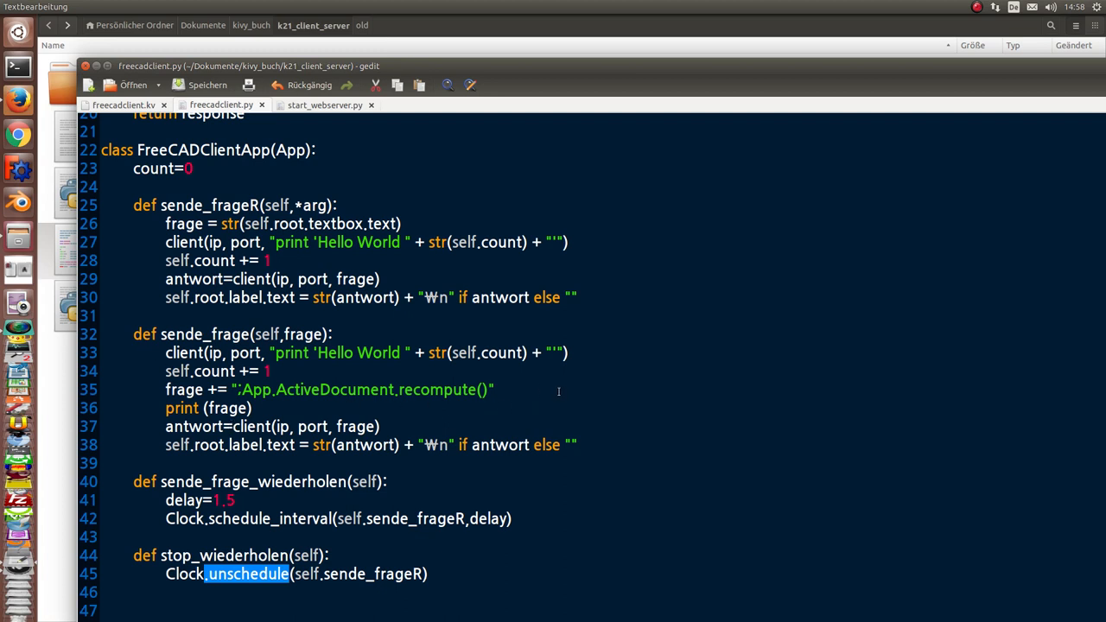
pyautogui.scroll(3)
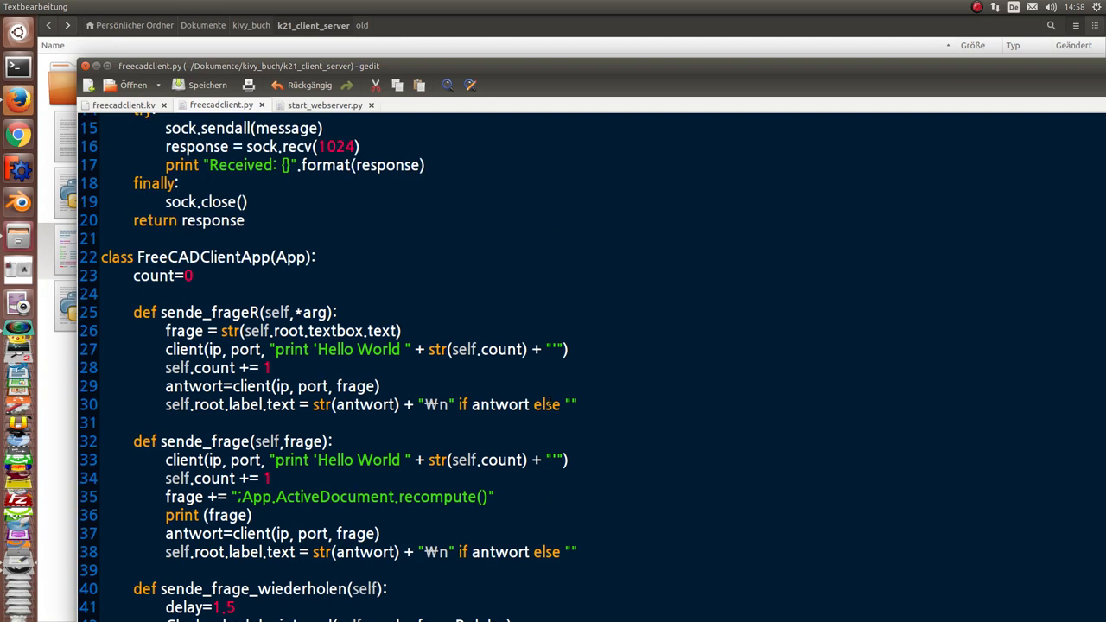
pyautogui.scroll(3)
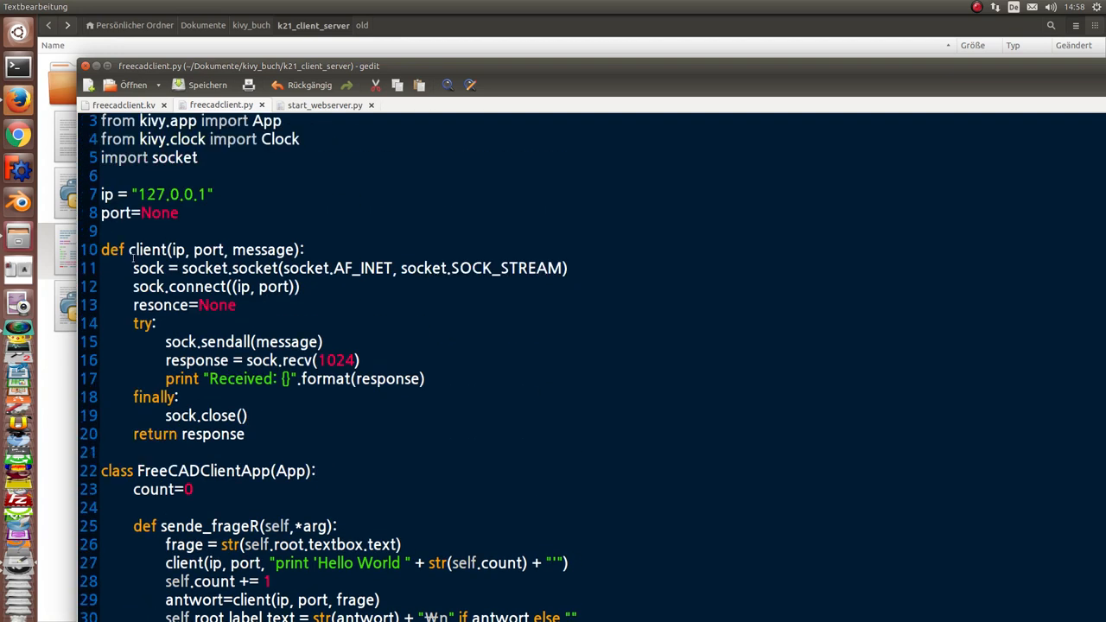
pyautogui.moveTo(325, 432)
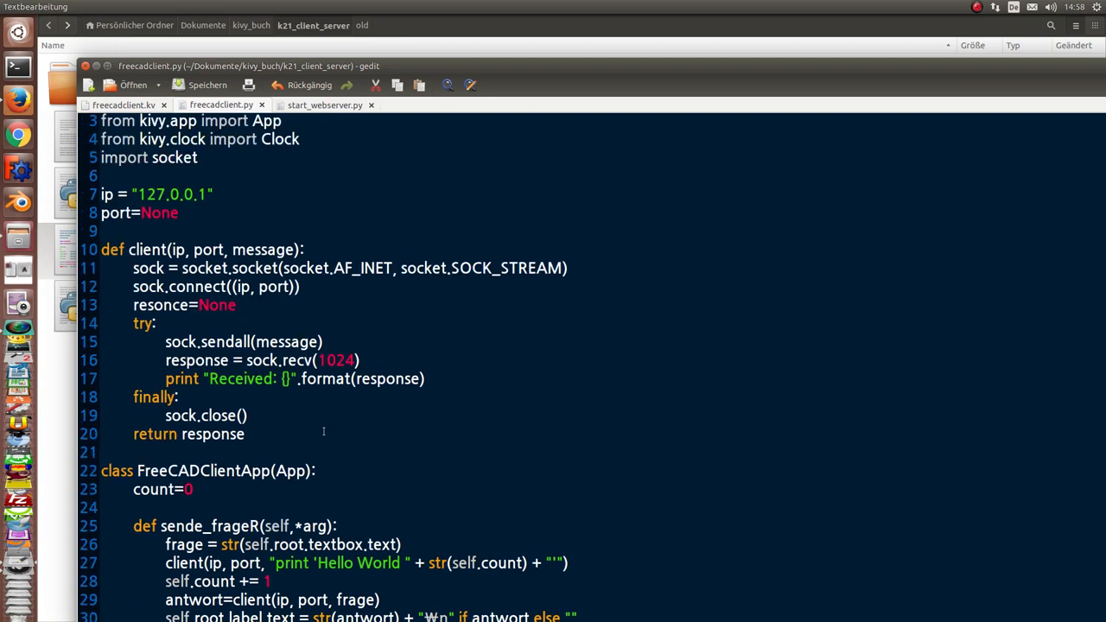